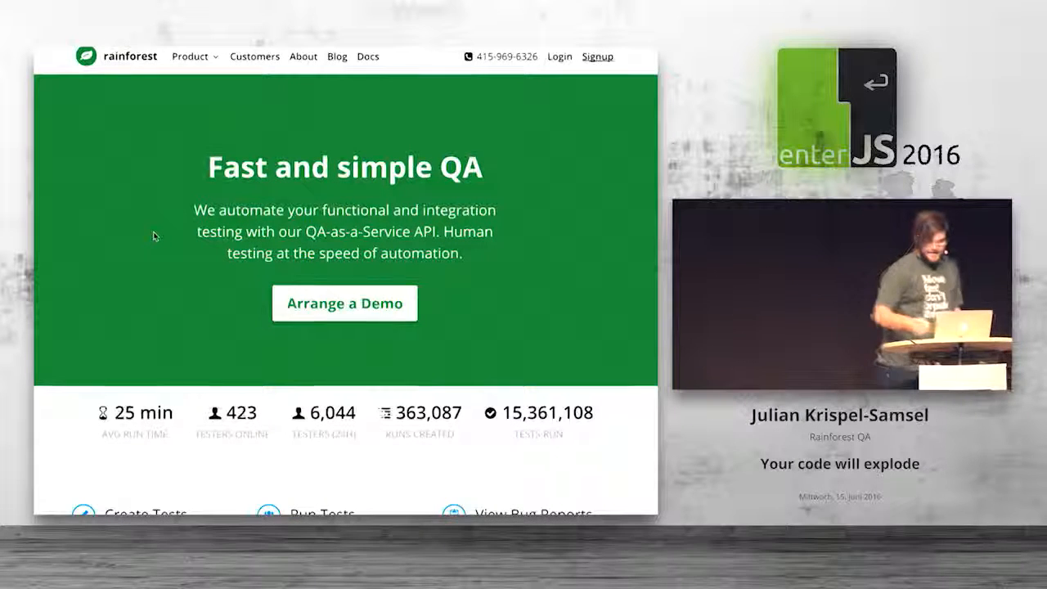
- Navigate from the Rainforest home page via the Product menu to the 'Inject dynamic data' section
{"action": "left_click", "coordinate": [194, 56]}
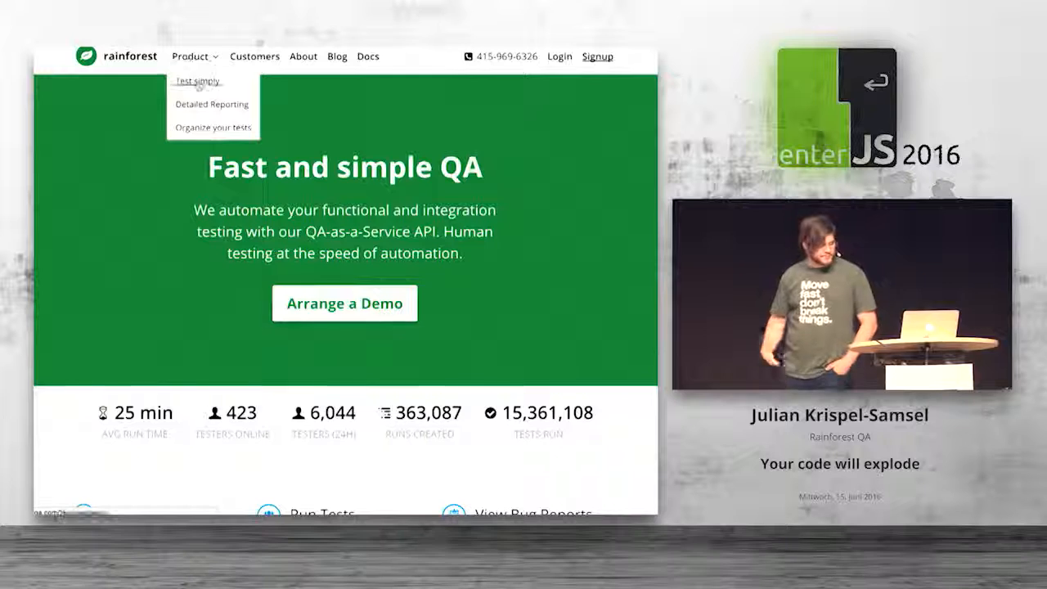
{"action": "left_click", "coordinate": [196, 82]}
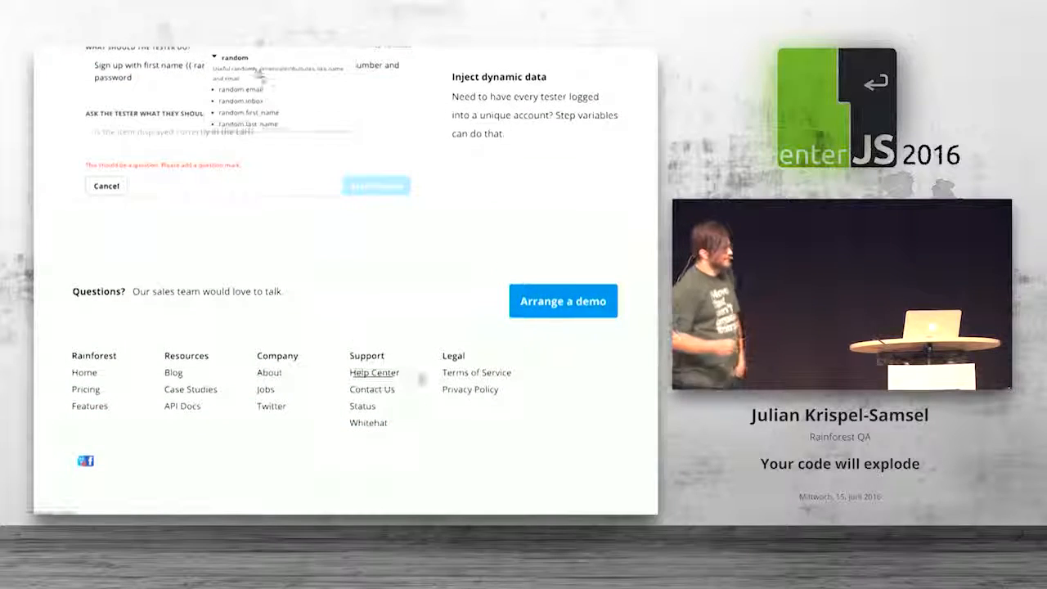
{"action": "left_click", "coordinate": [265, 390]}
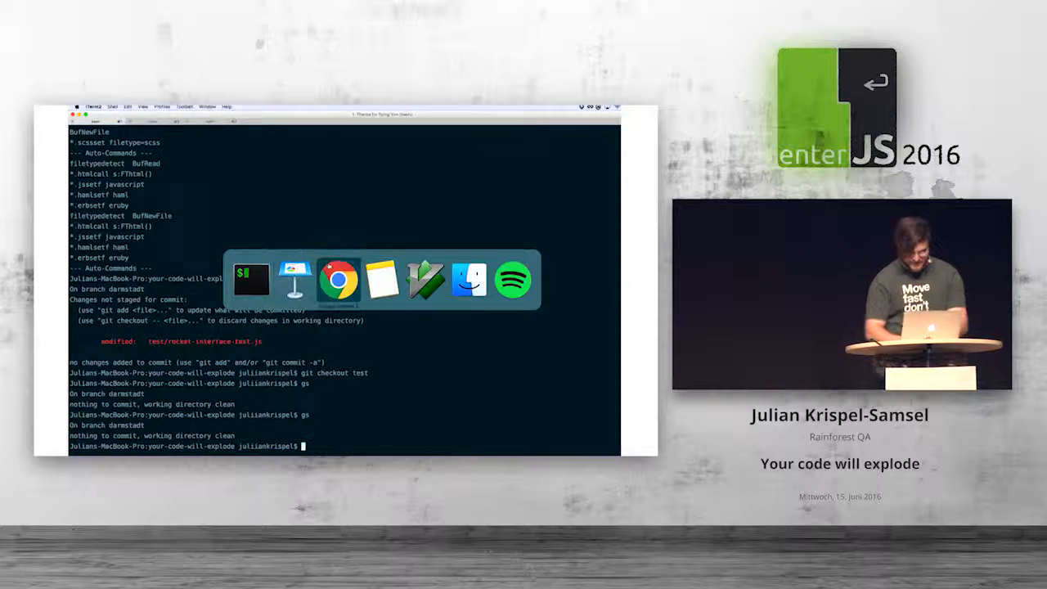
- Switch to the Terminal showing the darmstadt branch's working directory
{"action": "left_click", "coordinate": [338, 280]}
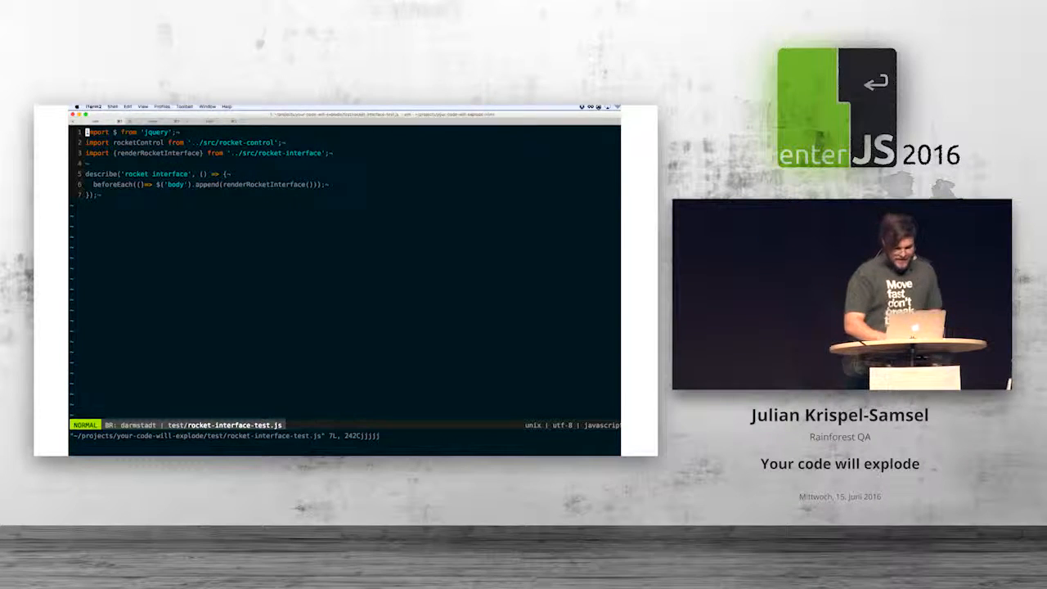
{"action": "key", "text": "v"}
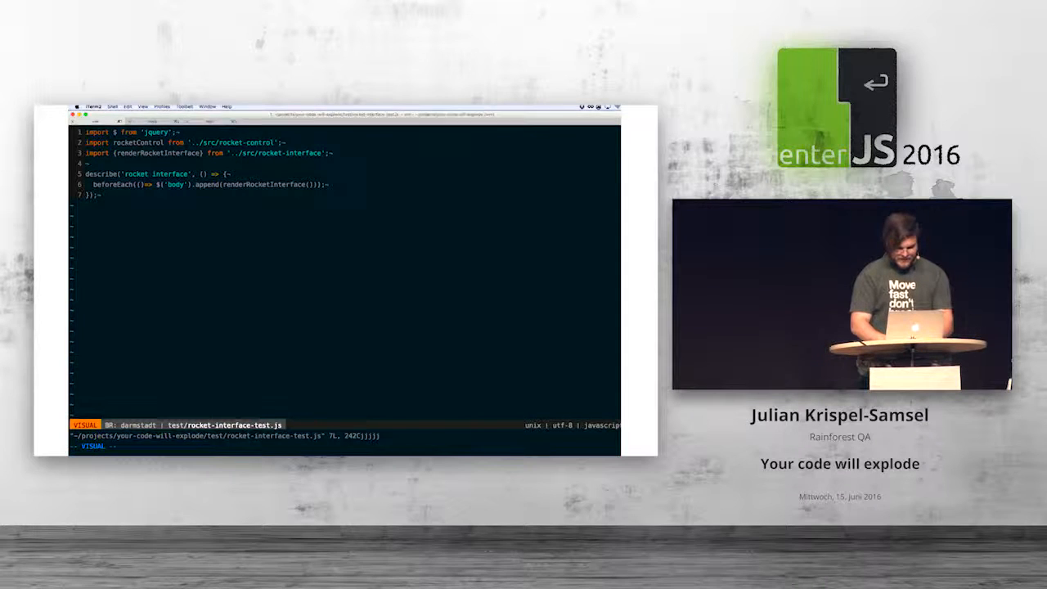
{"action": "key", "text": "Escape"}
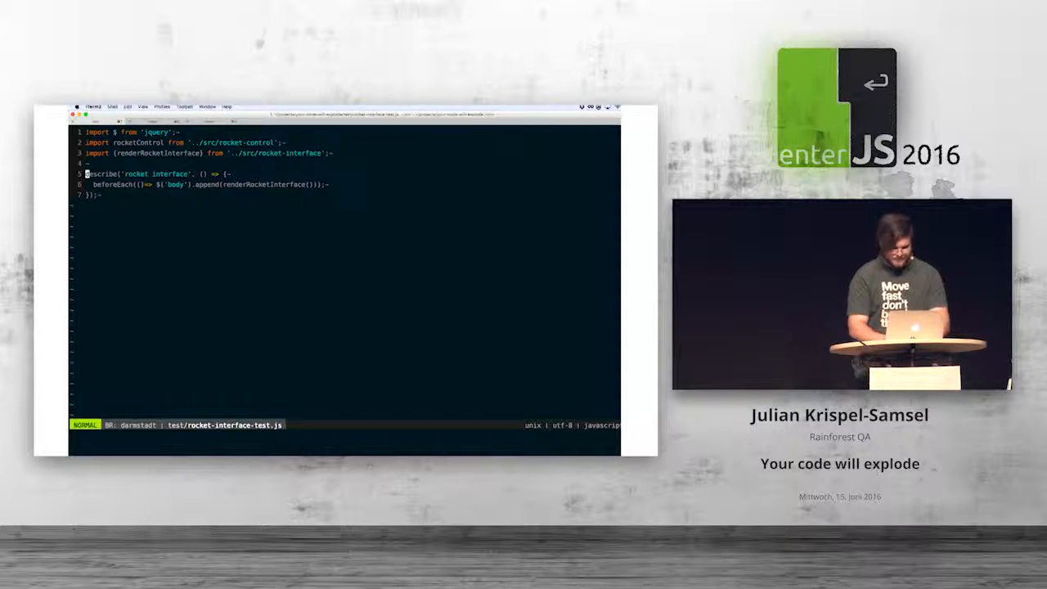
{"action": "key", "text": "v"}
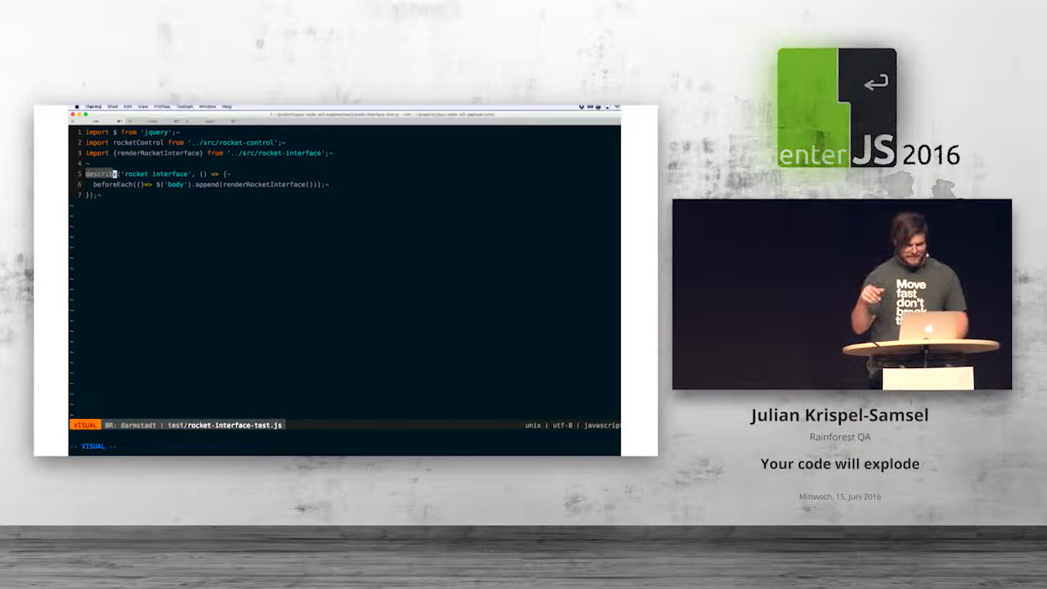
{"action": "key", "text": "Escape"}
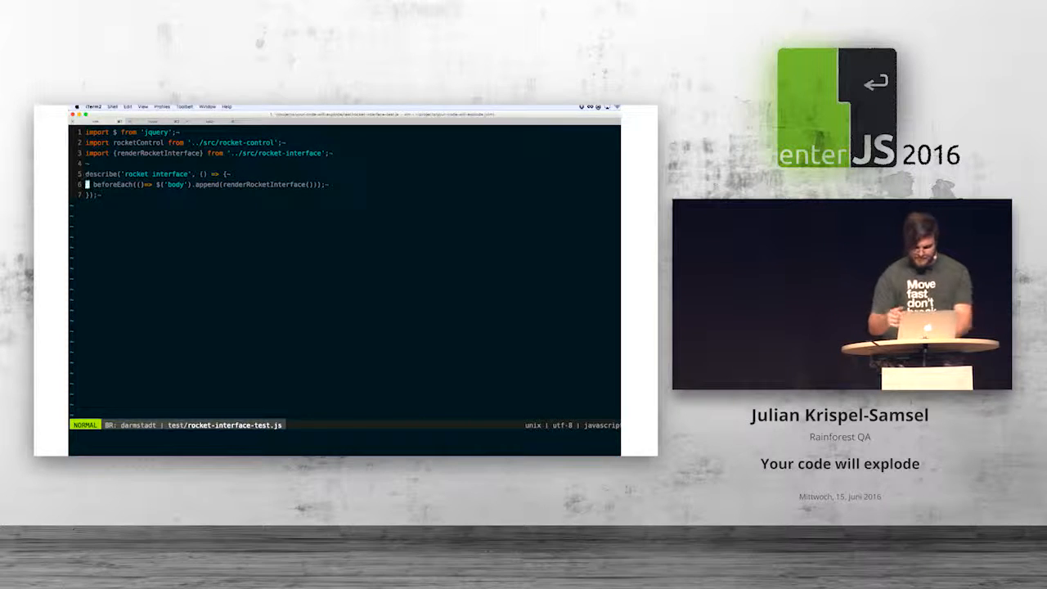
{"action": "key", "text": "v"}
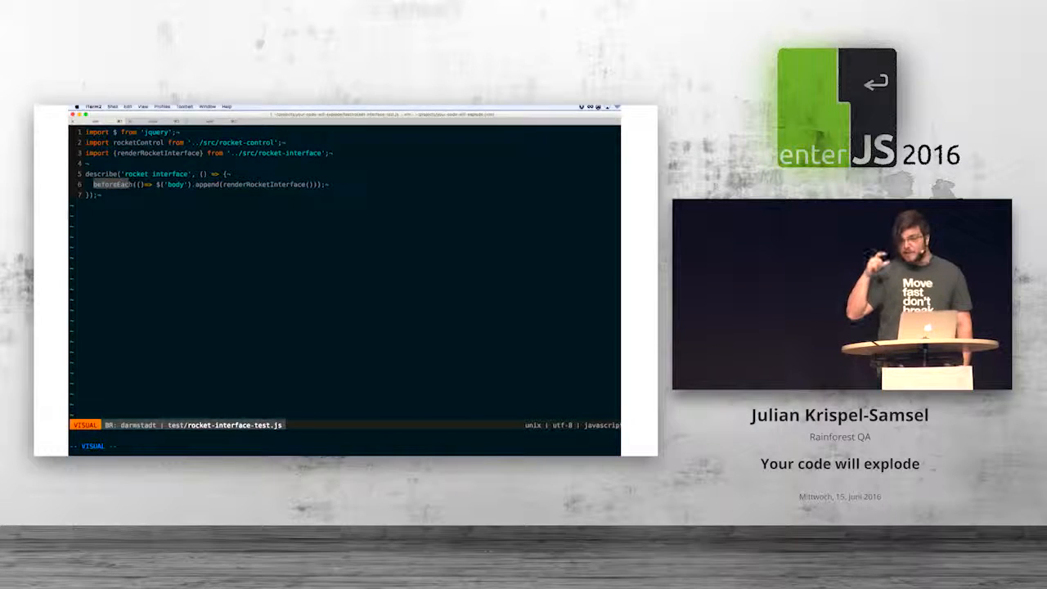
{"action": "key", "text": "Escape"}
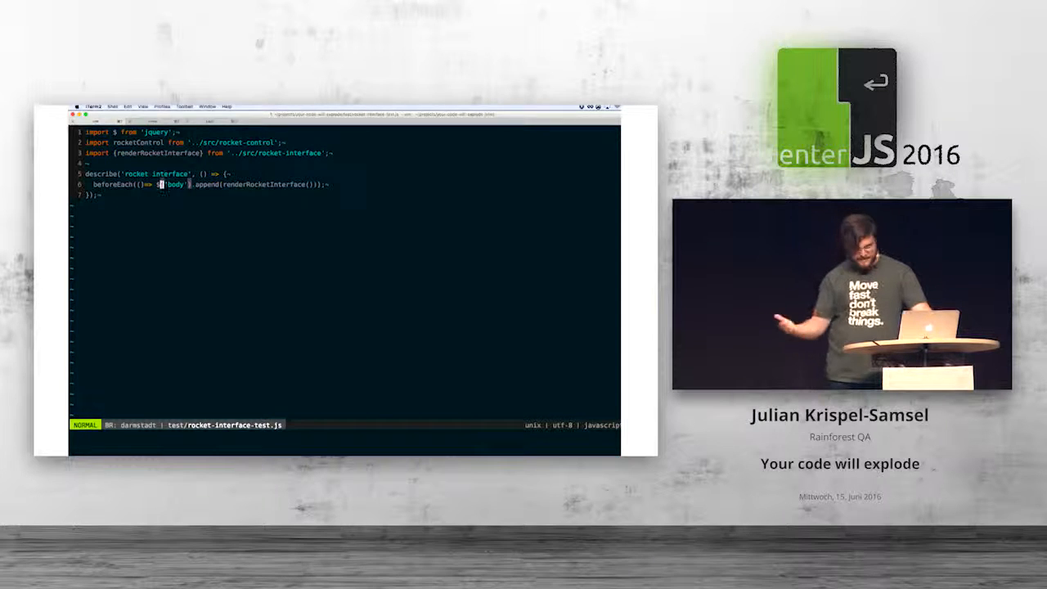
- Write the spec it('launches the rocket when the launch button is pressed') in the describe block
{"action": "type", "text": "it('"}
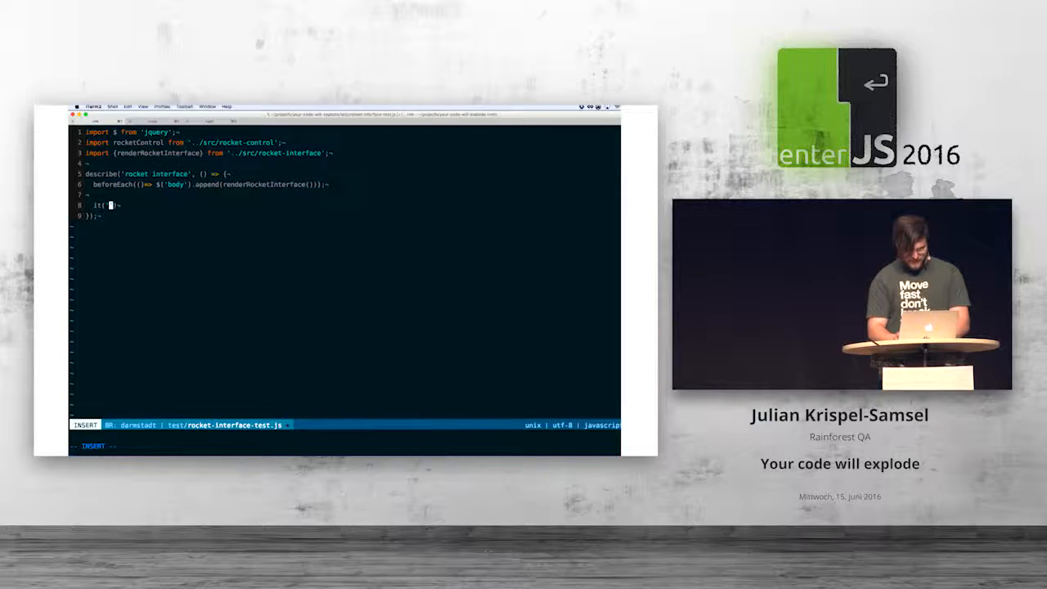
{"action": "type", "text": "'"}
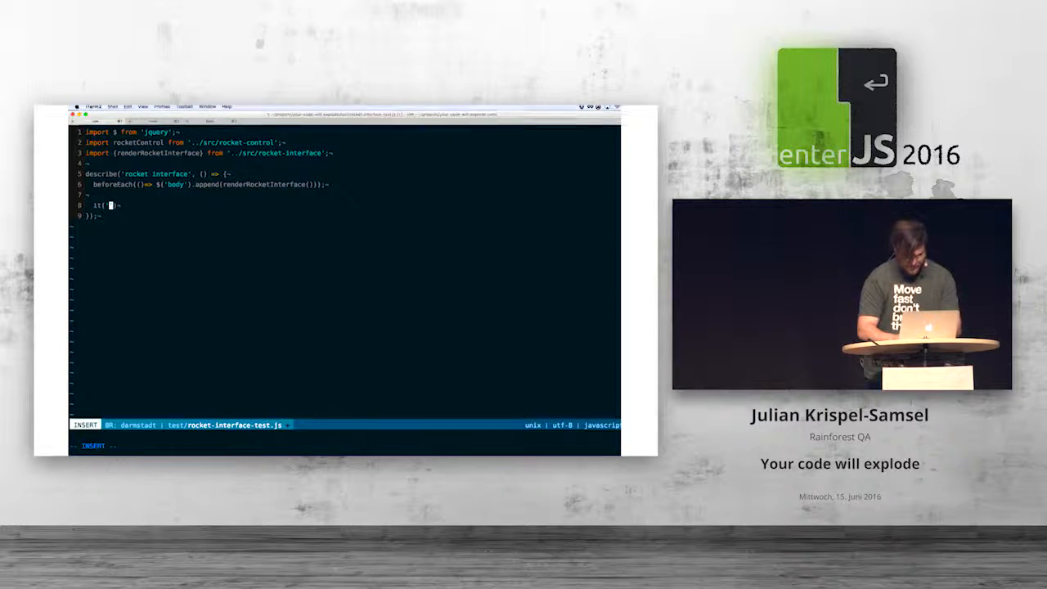
{"action": "type", "text": "launches the r"}
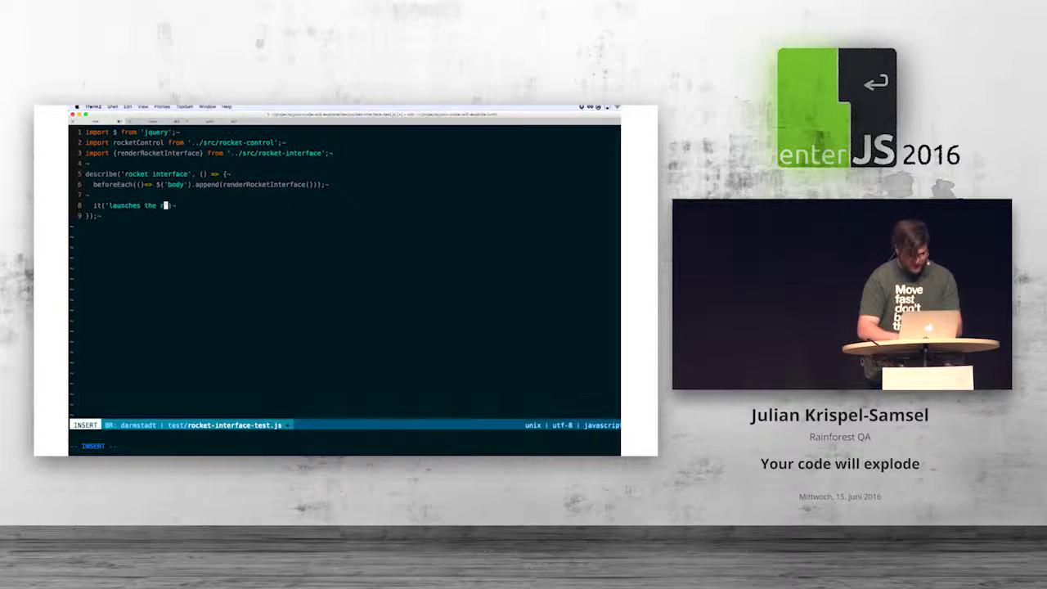
{"action": "type", "text": "rocket when the launch button is pressed"}
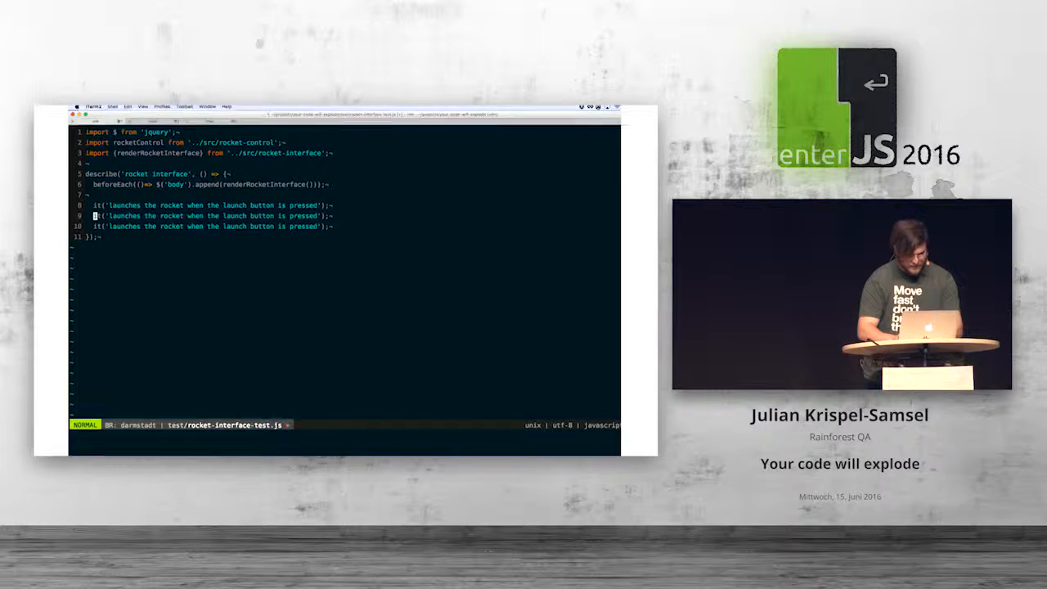
- Reword the duplicated titles into 'steers left' and 'steers ... right button is pressed' specs
{"action": "key", "text": "i"}
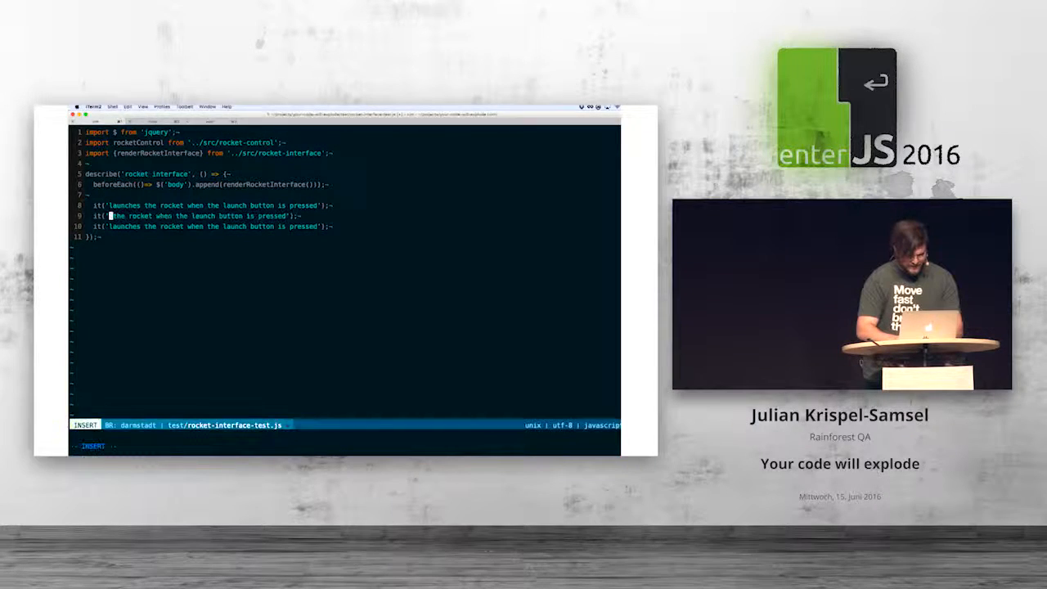
{"action": "type", "text": "steers"}
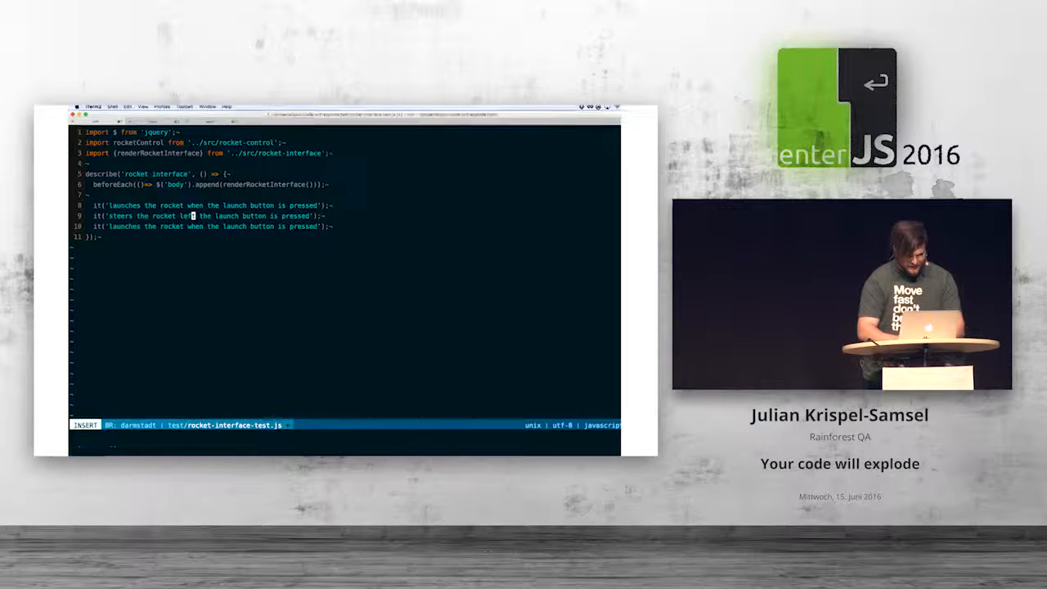
{"action": "key", "text": "Escape"}
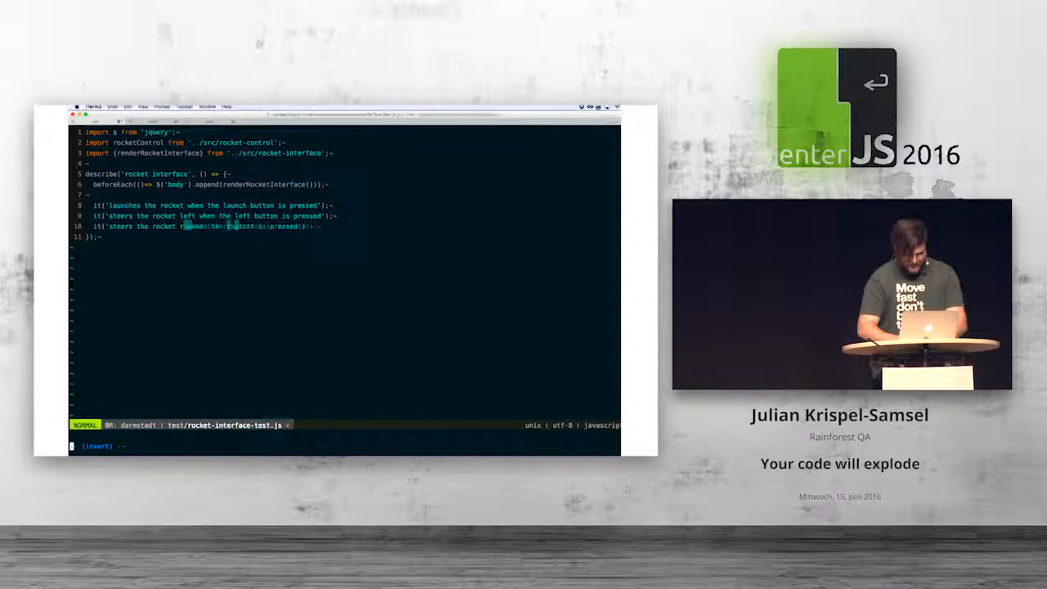
{"action": "type", "text": "right button is pressed"}
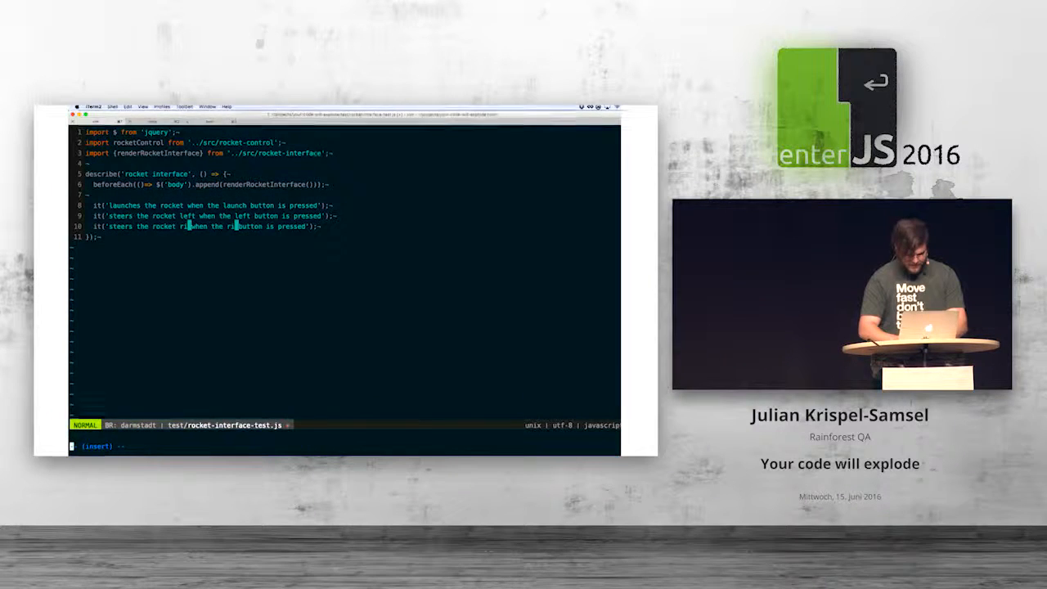
{"action": "key", "text": "Escape"}
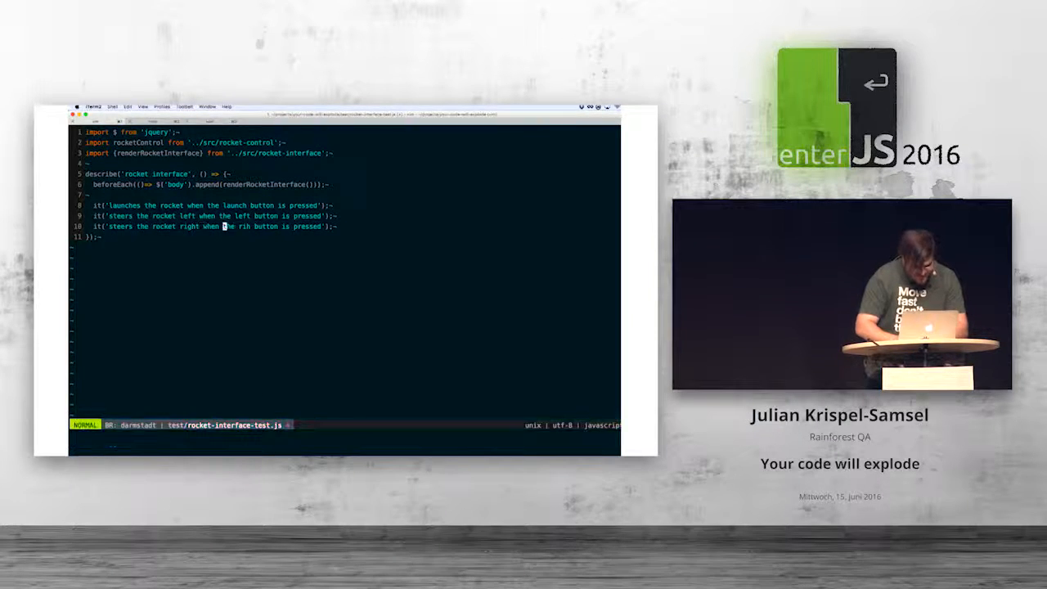
- Leave the three specs as written and start a new line below them
{"action": "key", "text": "i"}
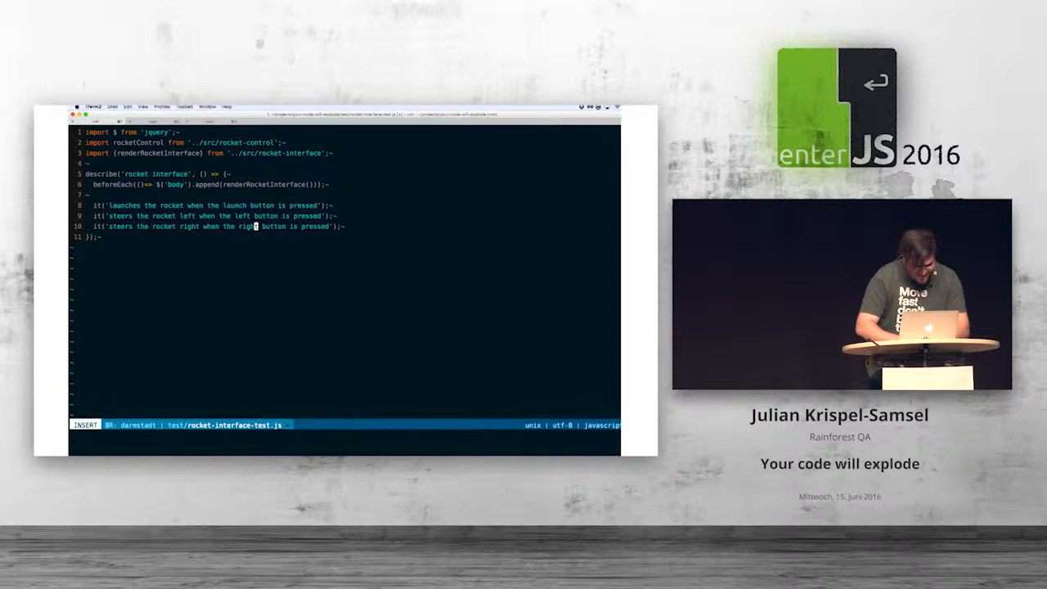
{"action": "key", "text": "Escape"}
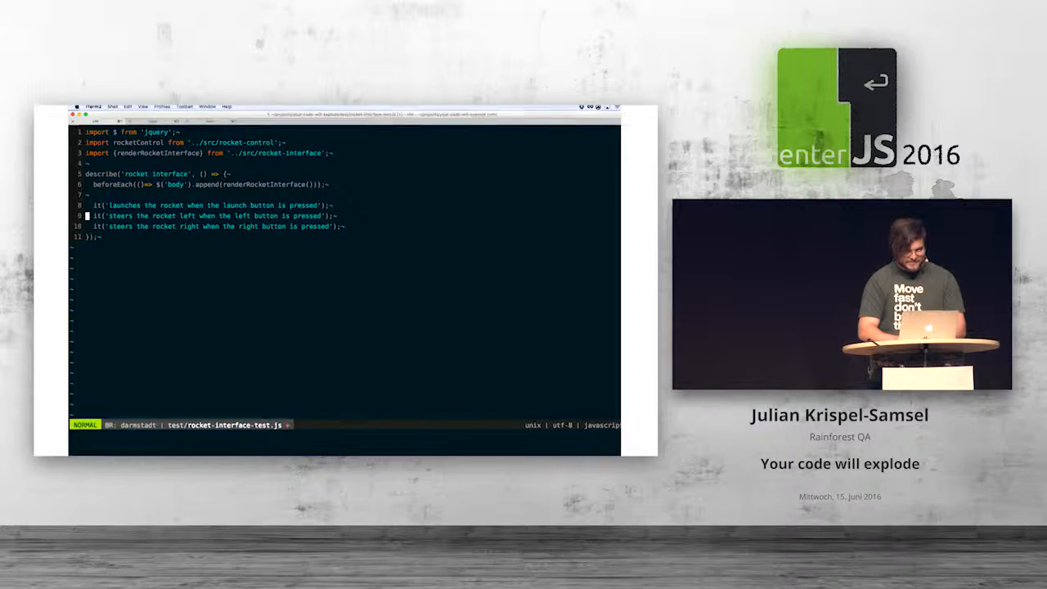
{"action": "key", "text": "o"}
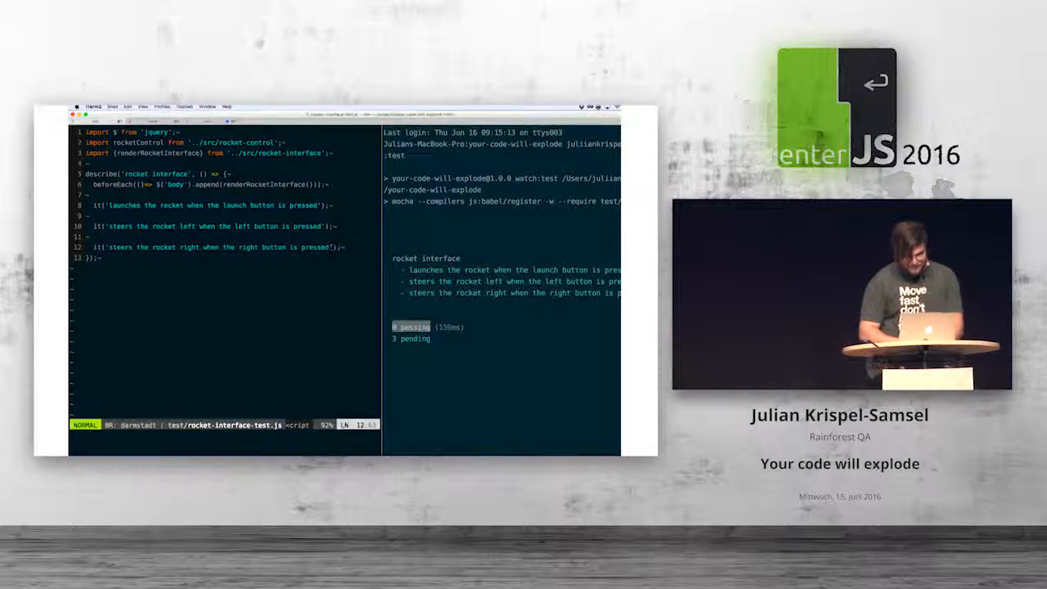
- Give the launch spec a body that clicks $('.launch-rocket')
{"action": "key", "text": "i"}
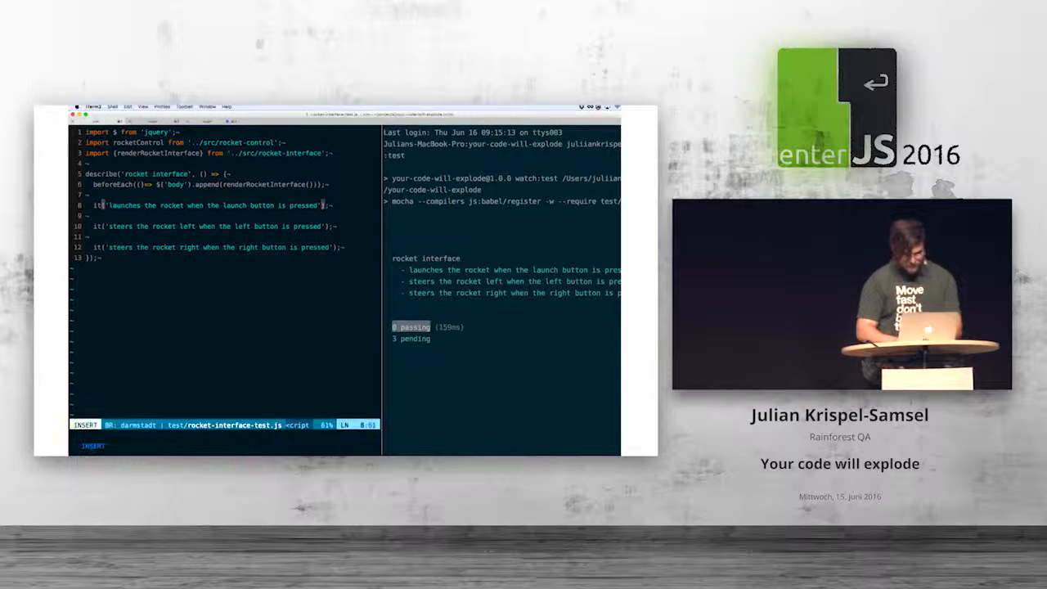
{"action": "type", "text": ", ()"}
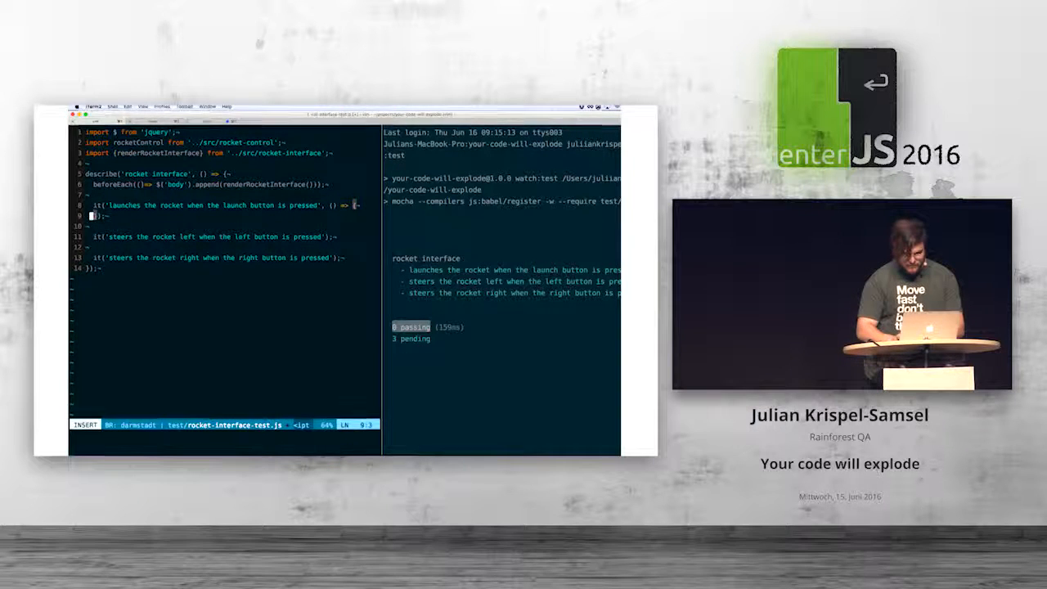
{"action": "key", "text": "Escape"}
{"action": "type", "text": "$('."}
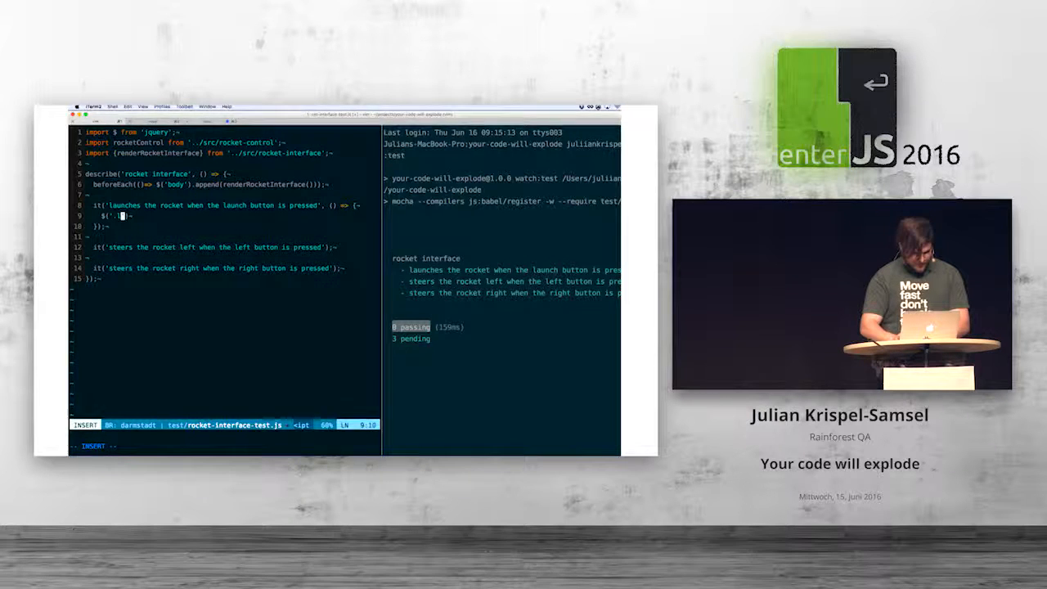
{"action": "type", "text": "launch-rocke"}
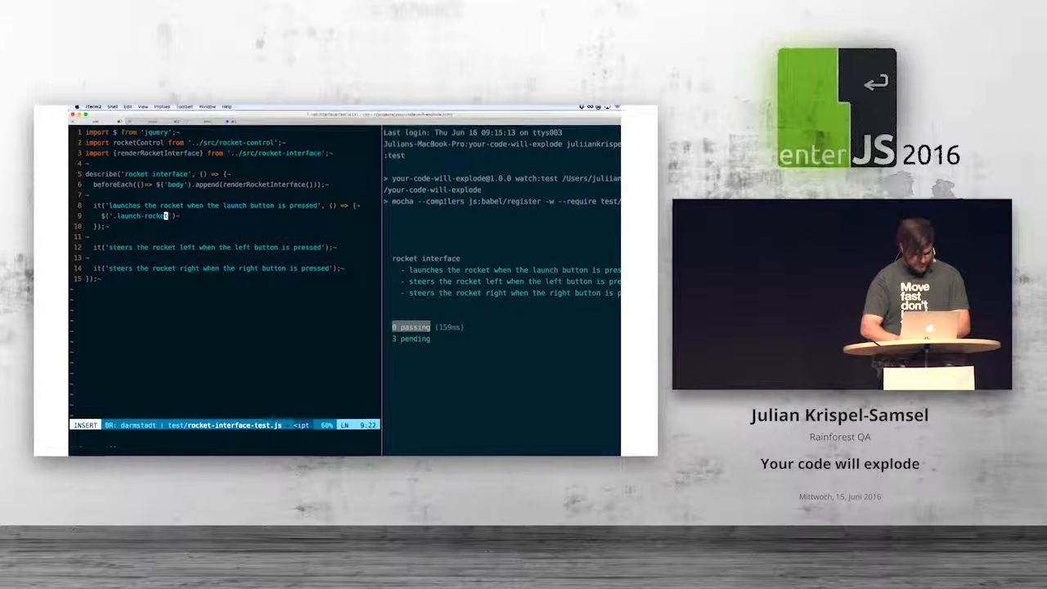
{"action": "key", "text": "Escape"}
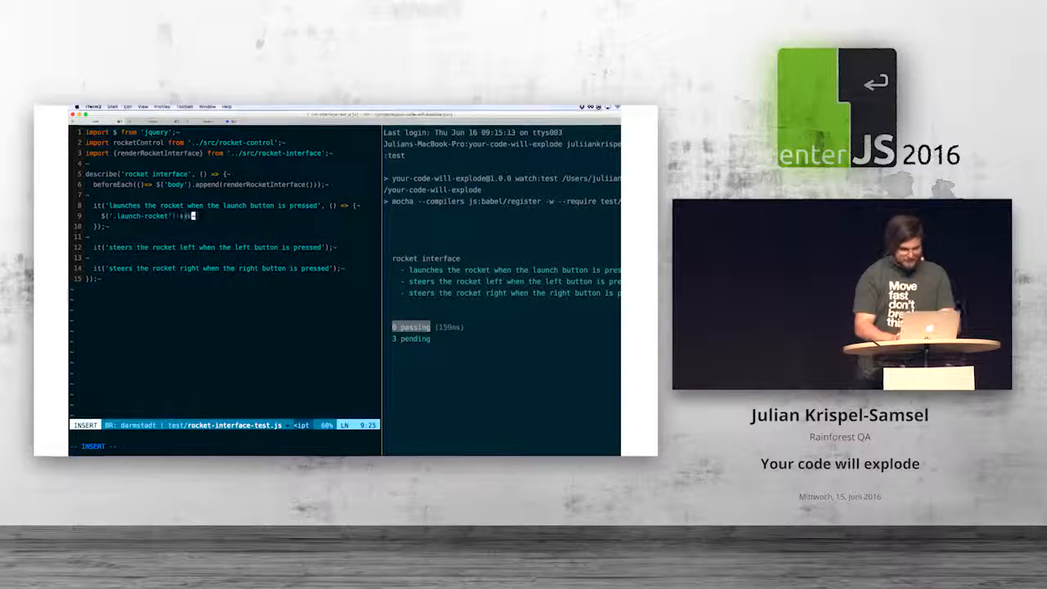
{"action": "type", "text": ".click()"}
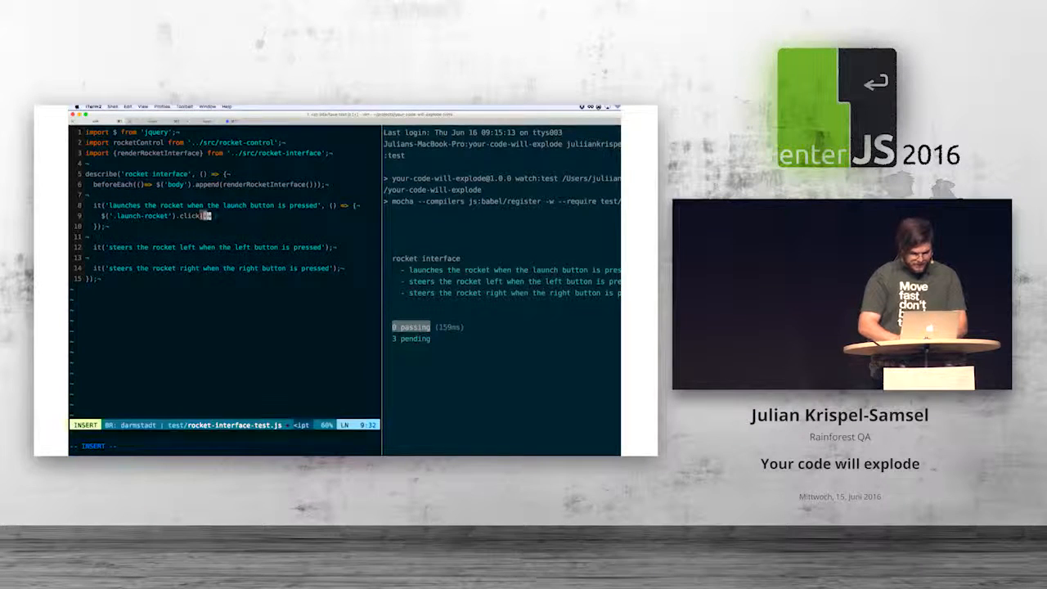
{"action": "key", "text": "Escape"}
{"action": "type", "text": "spyOn(rocketControl, 'la"}
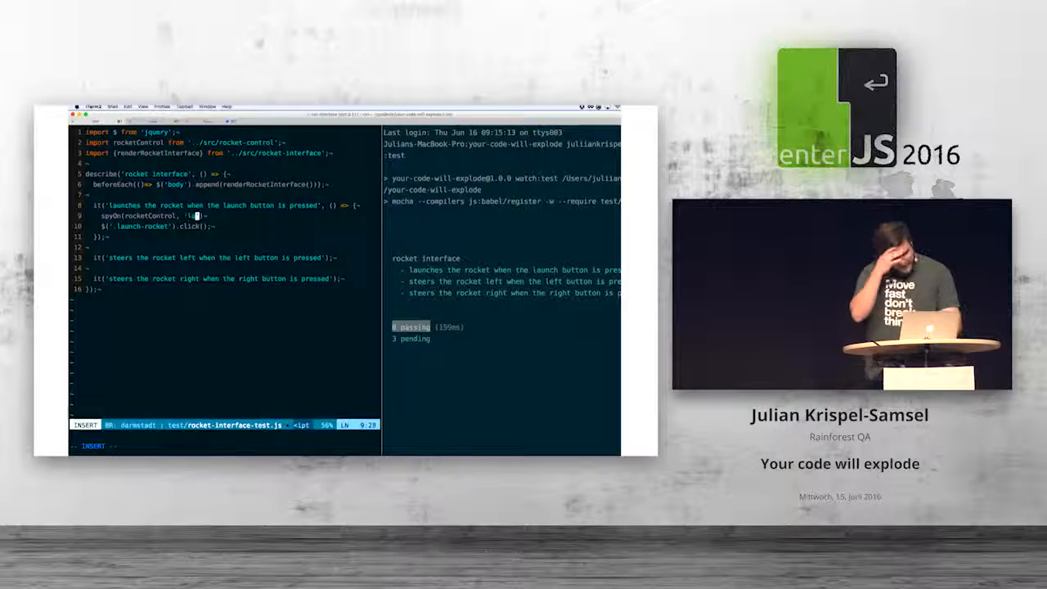
- Add spyOn(rocketControl, 'launchRocket') and expect launchRocket toHaveBeenCalled, then save
{"action": "type", "text": "launchRocke"}
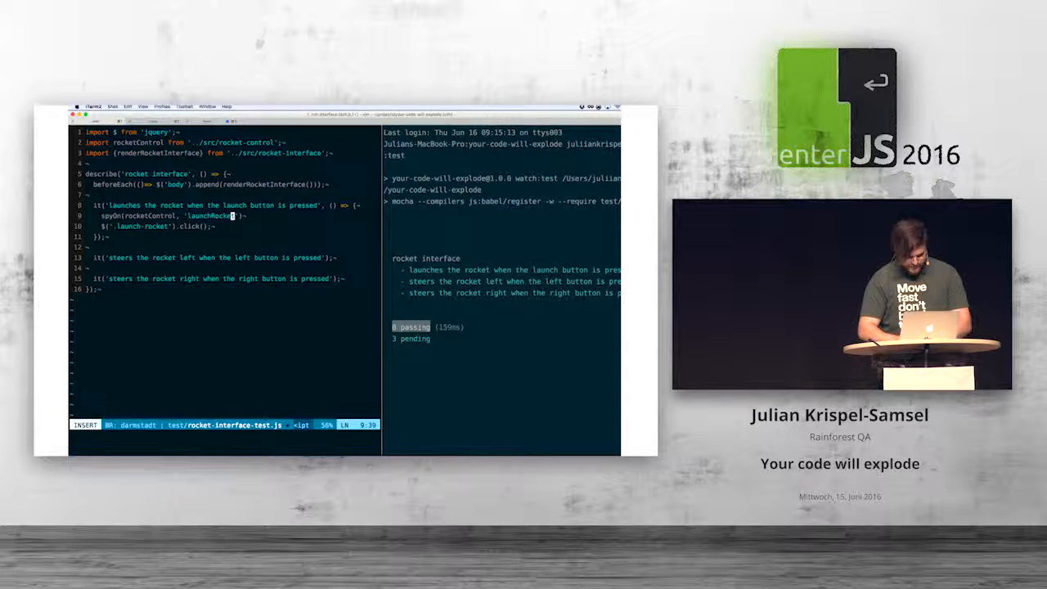
{"action": "key", "text": "Escape"}
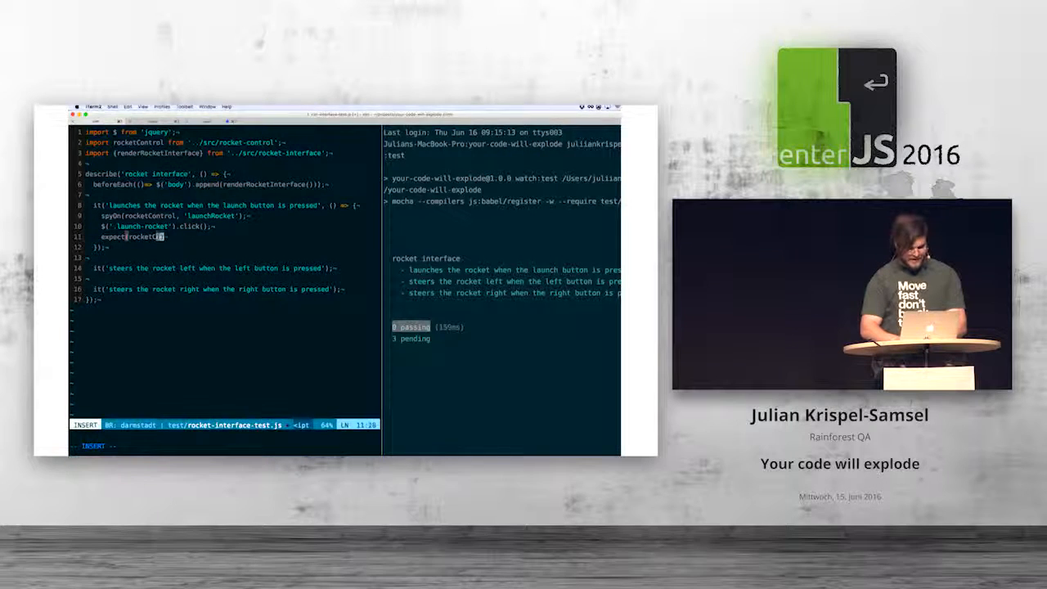
{"action": "type", "text": "Control.al"}
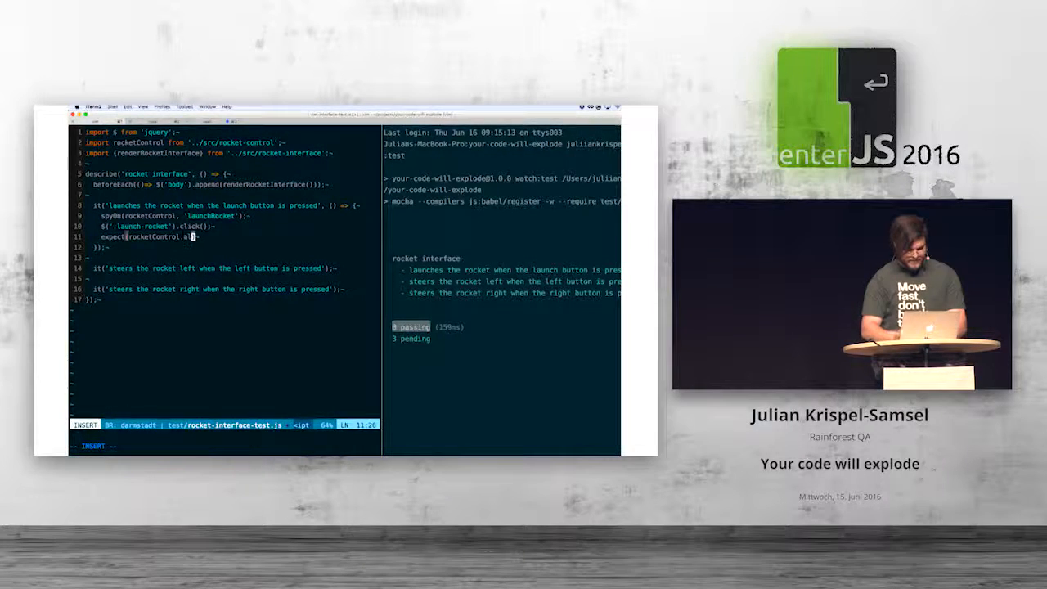
{"action": "type", "text": "launchRe"}
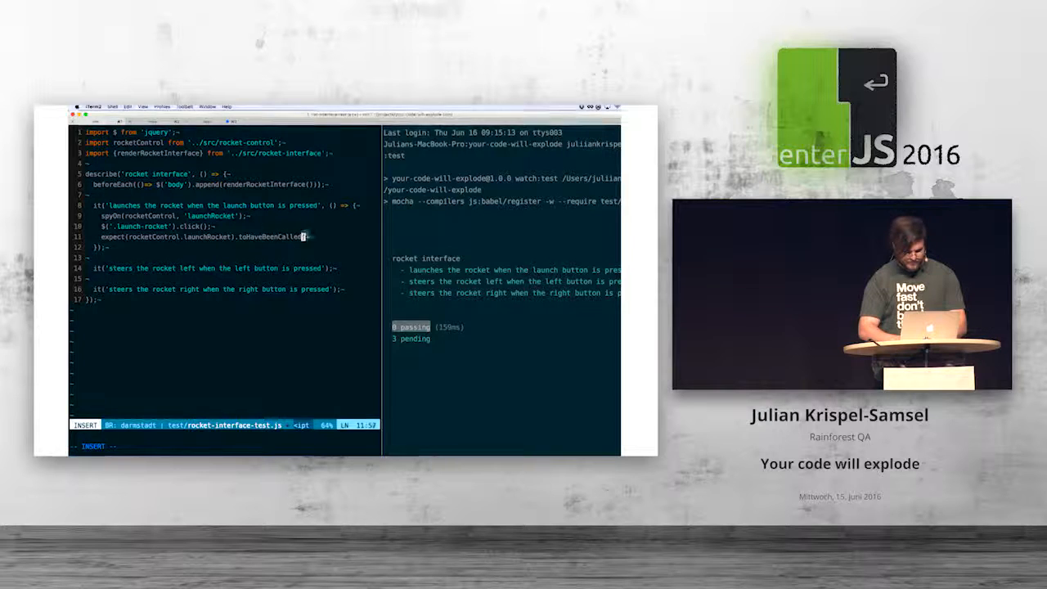
{"action": "key", "text": "Escape"}
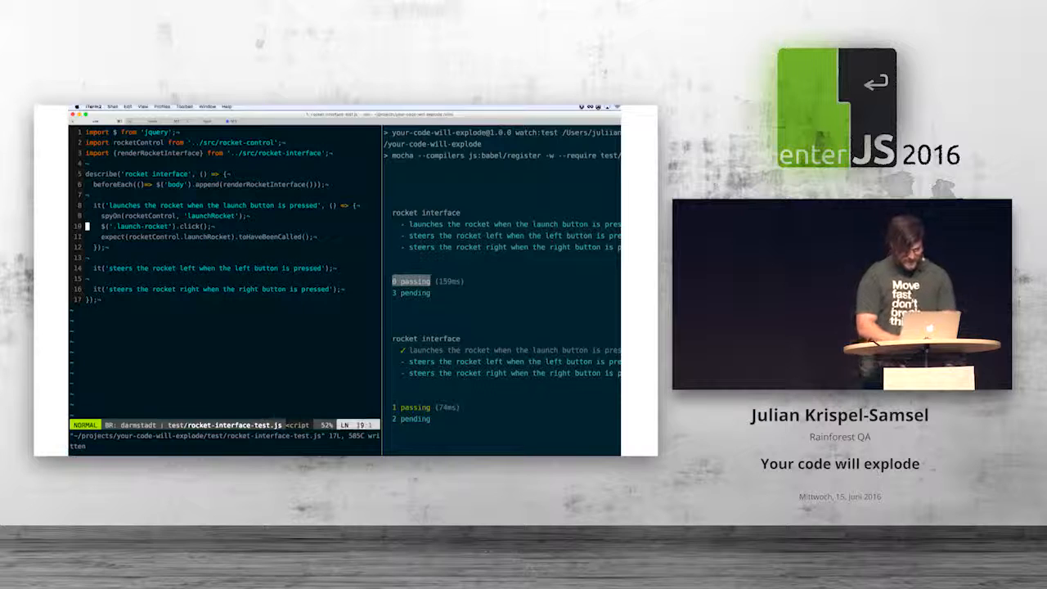
- Begin a visual selection over the launch spec's body lines
{"action": "key", "text": "v"}
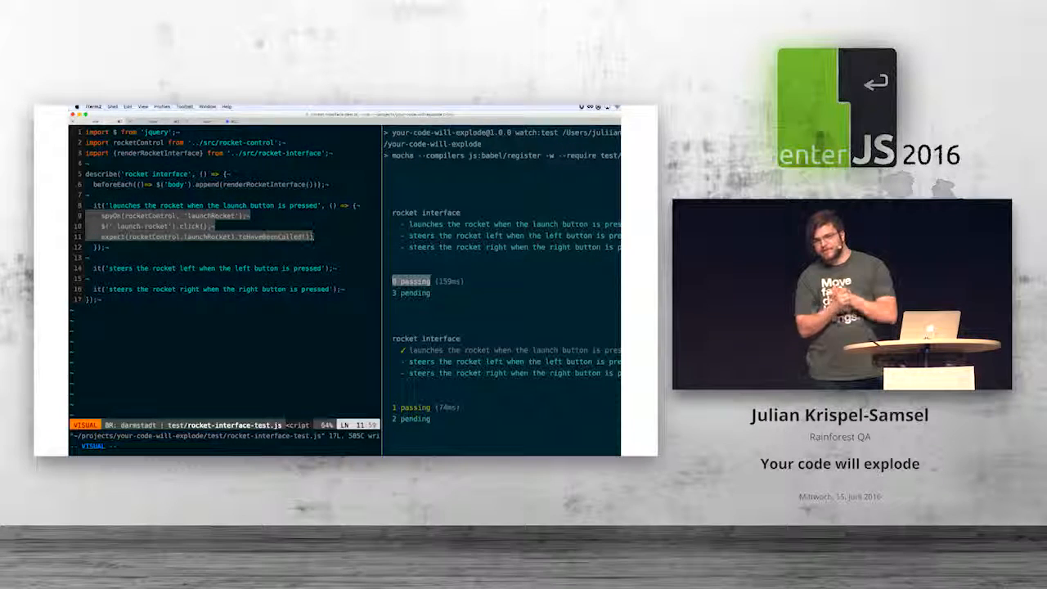
- Copy the launch spec's body into the steer-left spec
{"action": "key", "text": "y"}
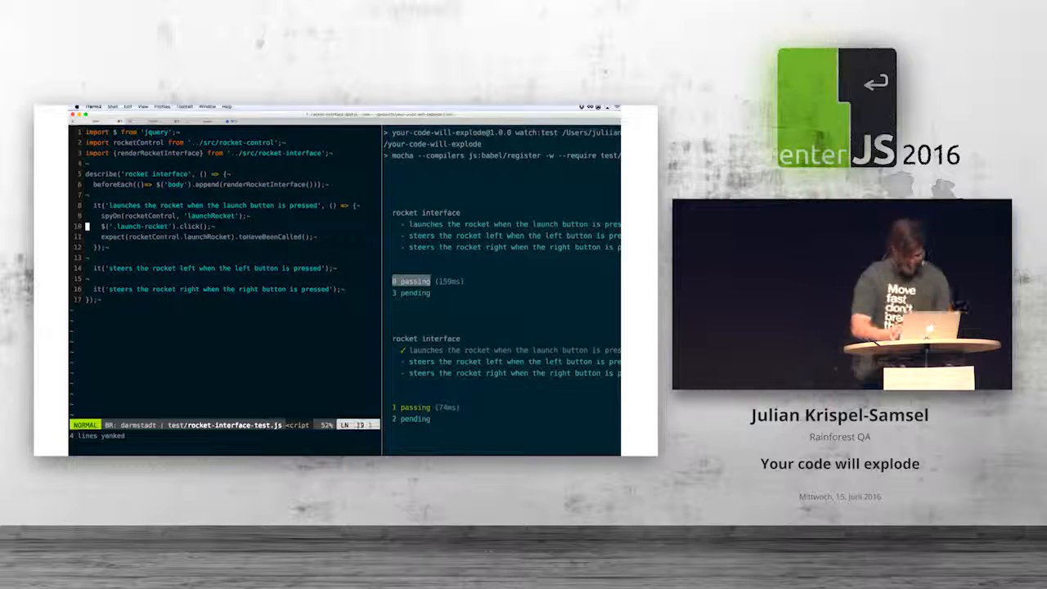
{"action": "key", "text": "i"}
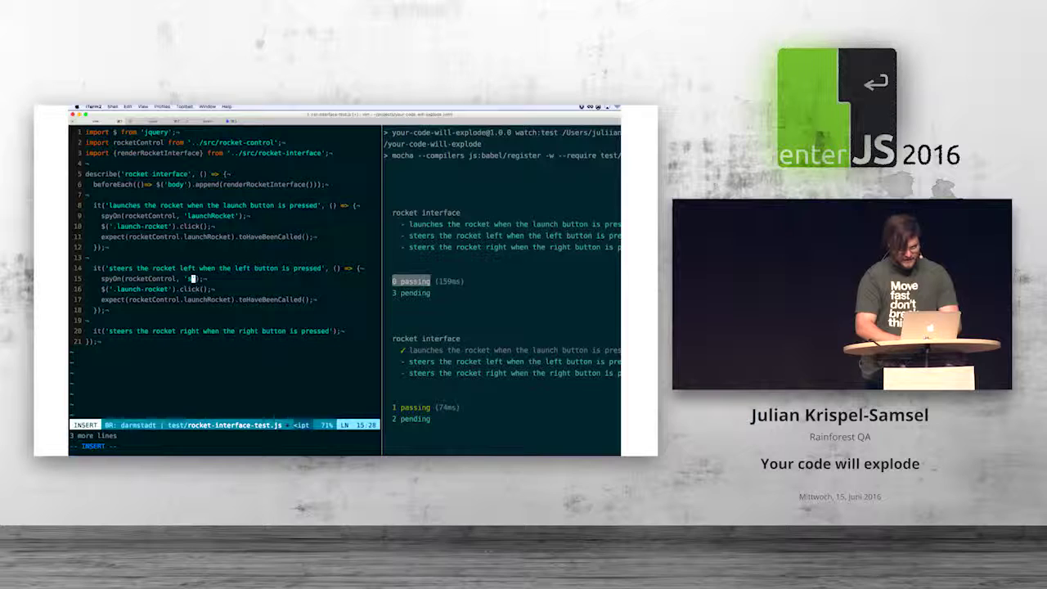
{"action": "type", "text": "steerRight"}
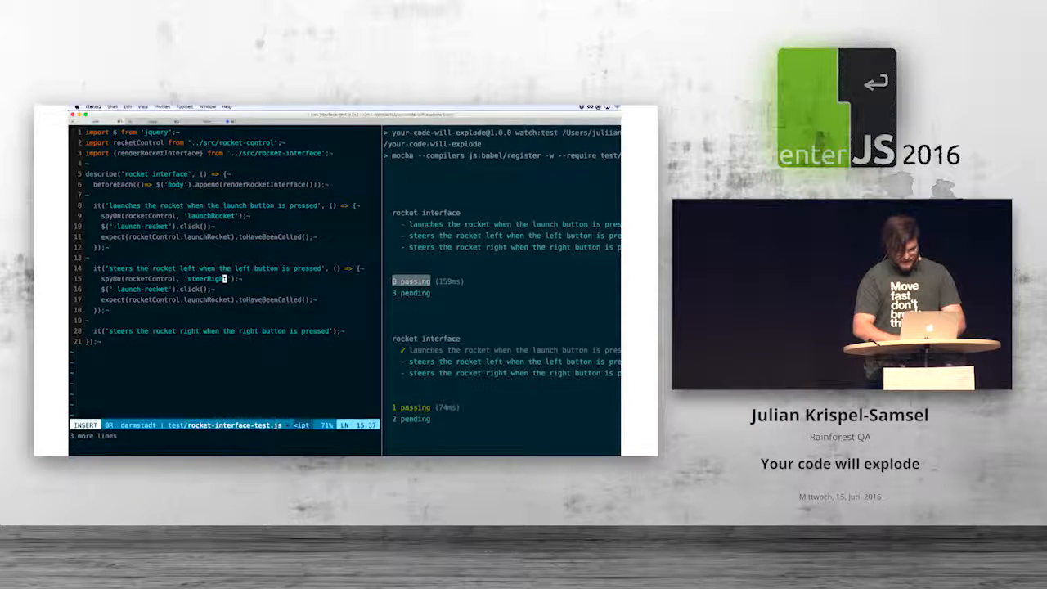
{"action": "key", "text": "Escape"}
{"action": "type", "text": "Left"}
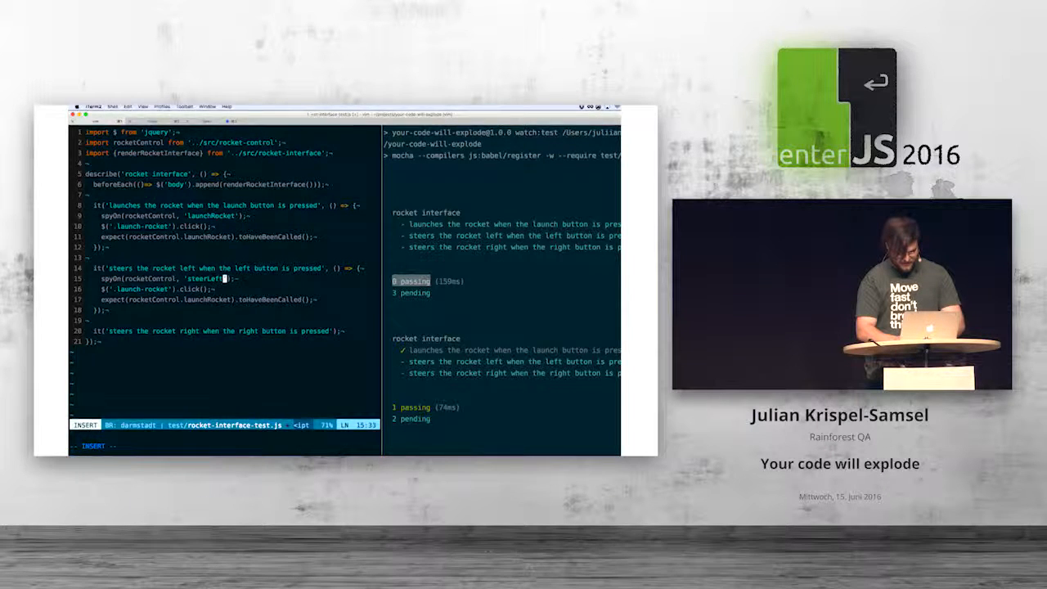
- Change the pasted body to click '.steer-left' and expect rocketControl.steerLeft called
{"action": "key", "text": "Escape"}
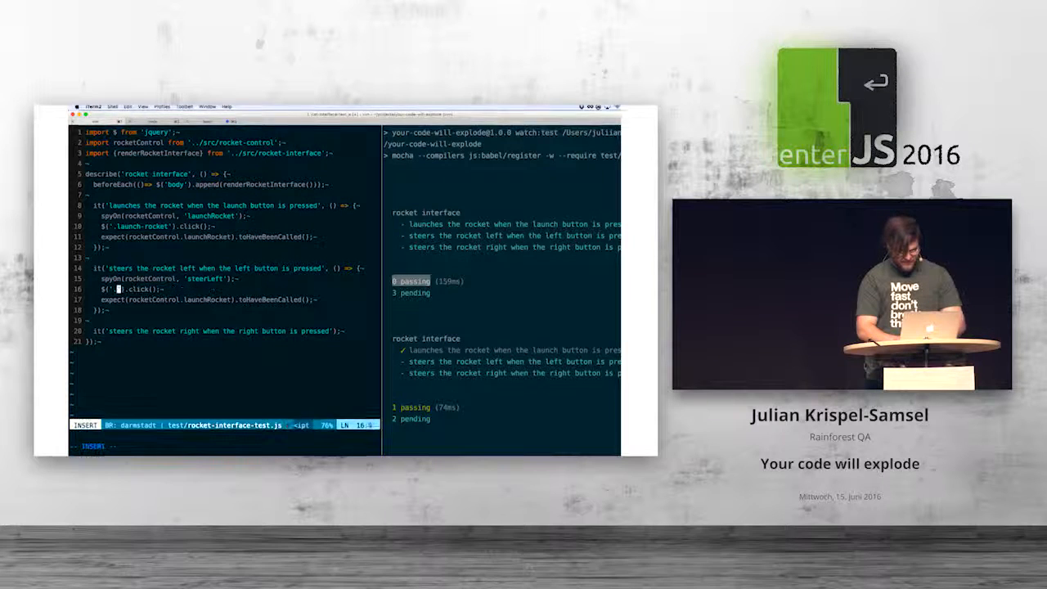
{"action": "type", "text": "steer-left"}
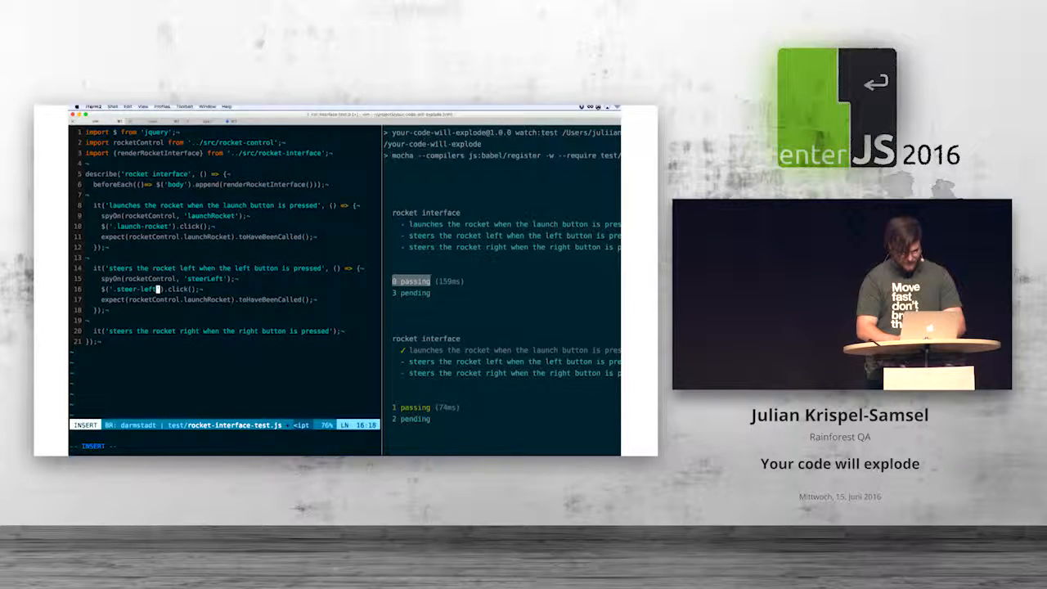
{"action": "key", "text": "Escape"}
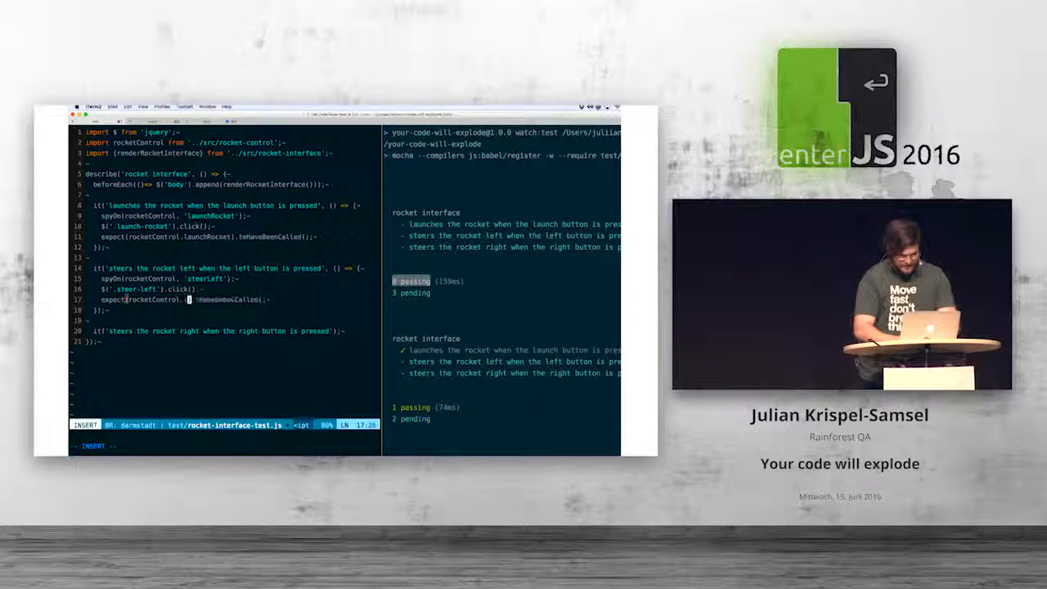
{"action": "key", "text": "Escape"}
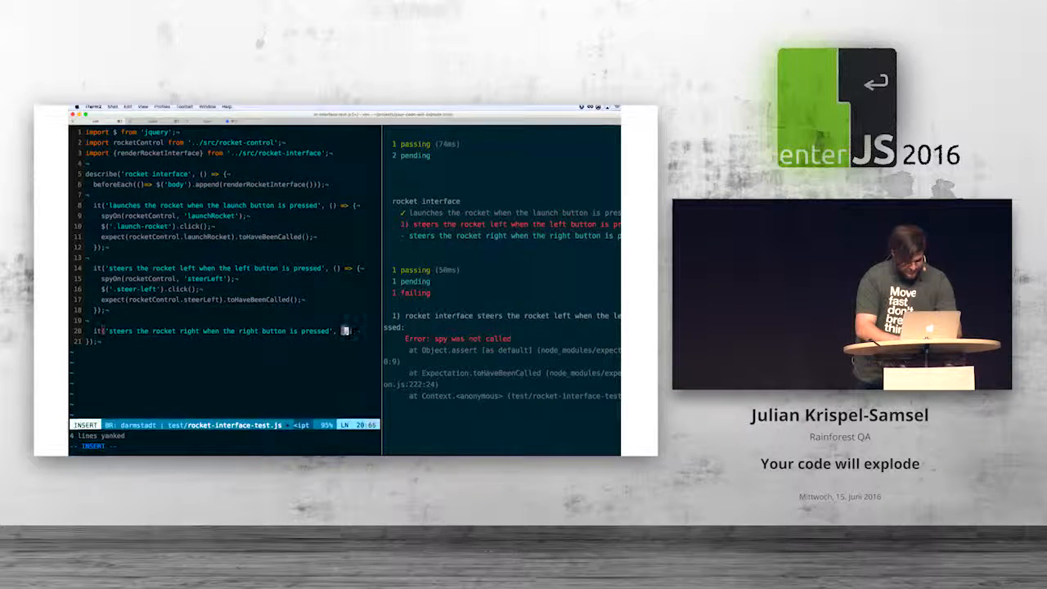
- Paste the steer-left test lines into the steer-right spec as its starting body
{"action": "key", "text": "Escape"}
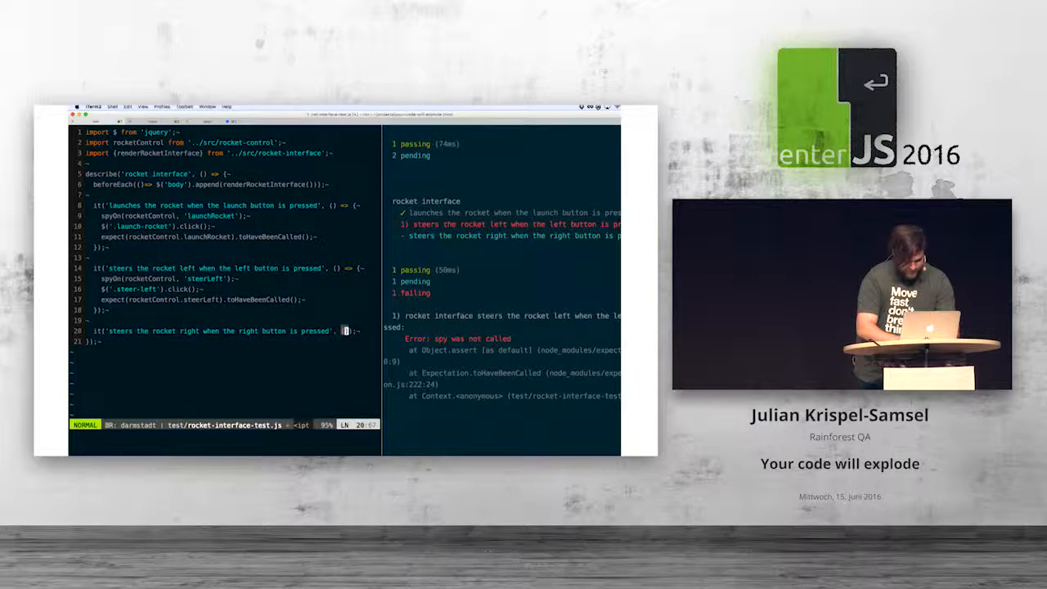
{"action": "key", "text": "i"}
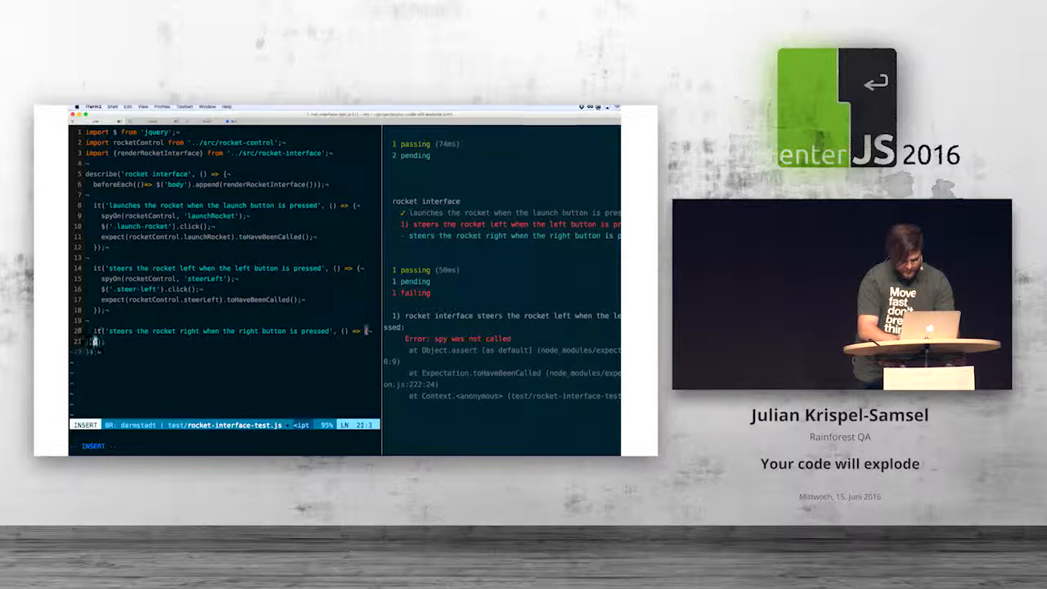
{"action": "key", "text": "Escape"}
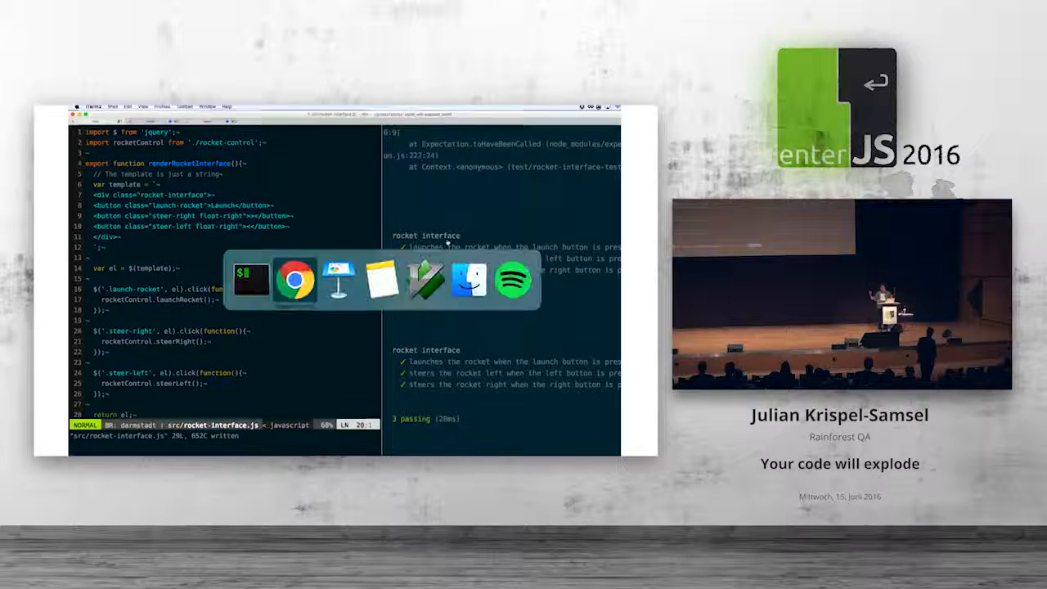
- Switch to the terminal split and view git status listing both rocket-interface files as modified
{"action": "left_click", "coordinate": [294, 281]}
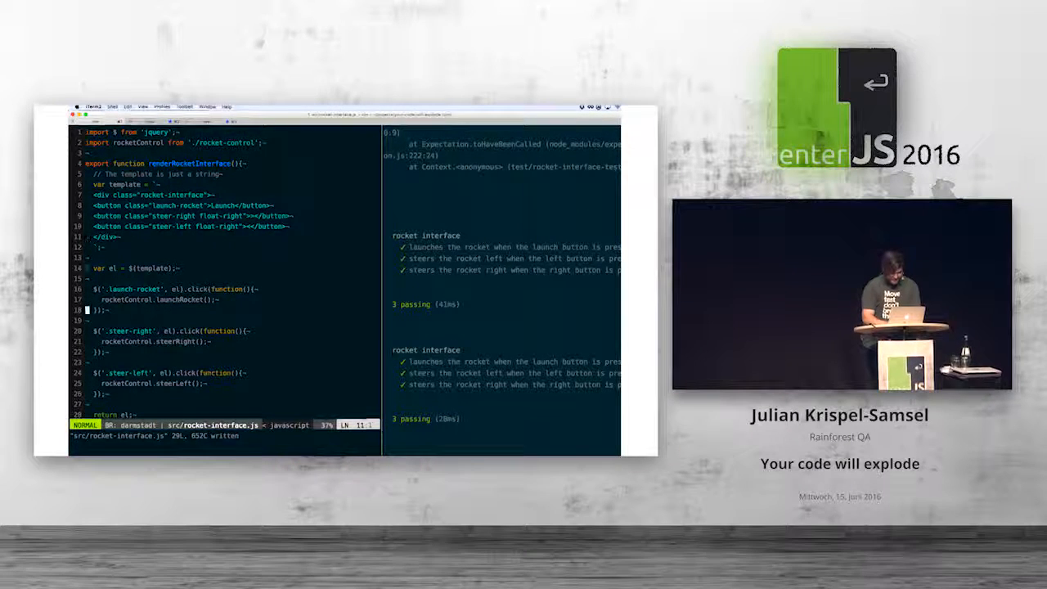
{"action": "scroll", "scroll_direction": "down", "scroll_amount": 3}
{"action": "type", "text": "git add"}
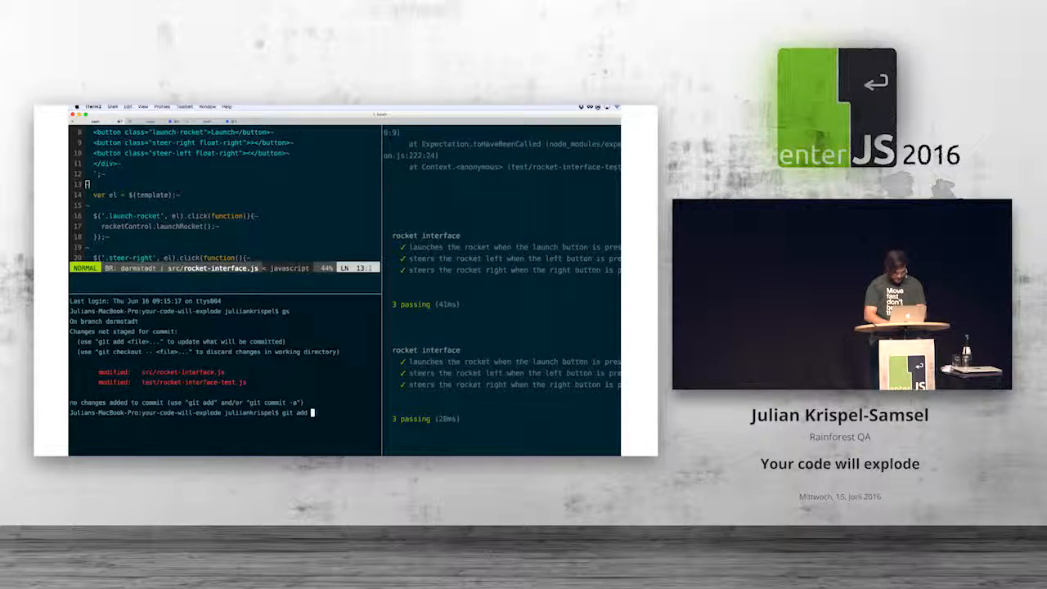
- Stage the modified files with git add . and commit the selector fix with a message
{"action": "key", "text": "Return"}
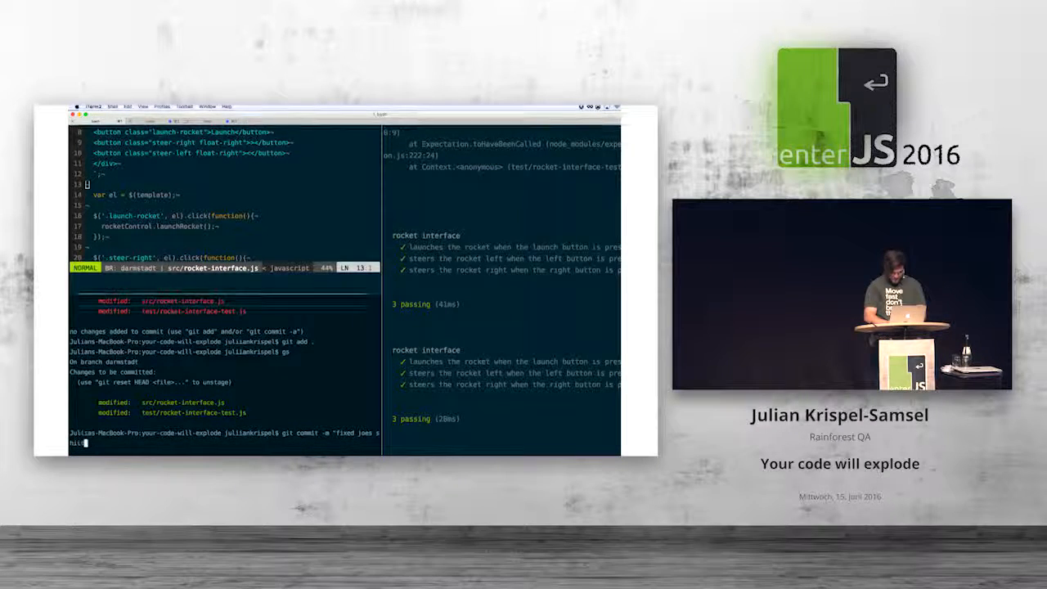
{"action": "key", "text": "Return"}
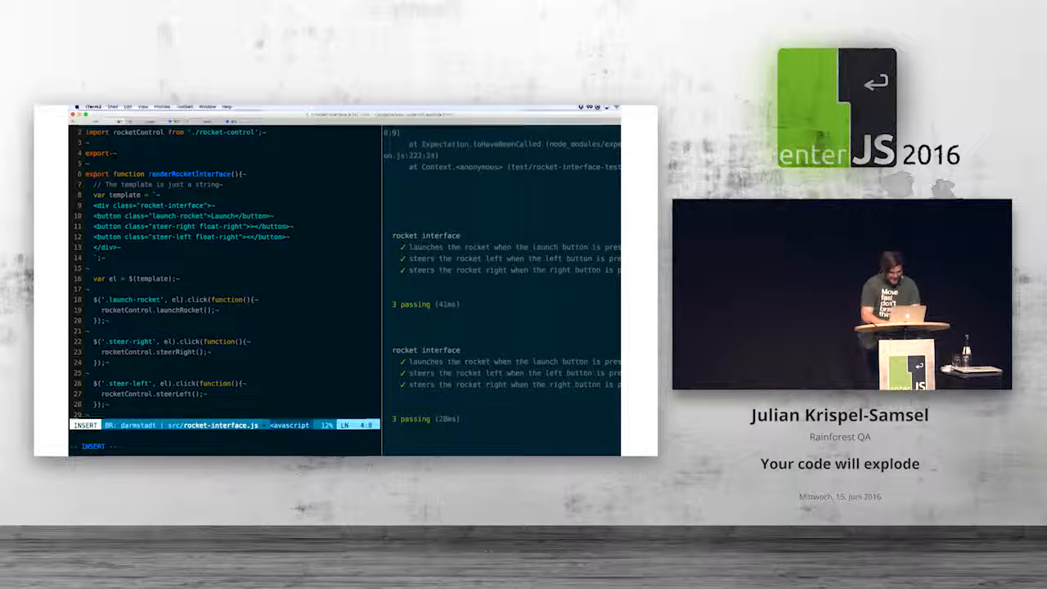
- Add an empty export function renderRightButton() {} at the top of rocket-interface.js
{"action": "type", "text": "res"}
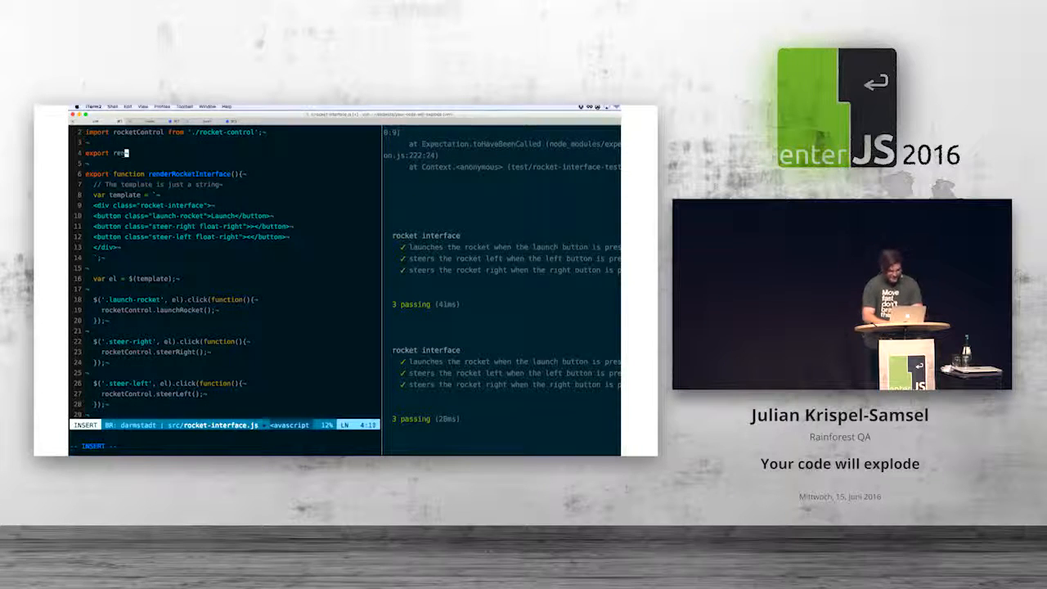
{"action": "type", "text": "renderRightButton(){"}
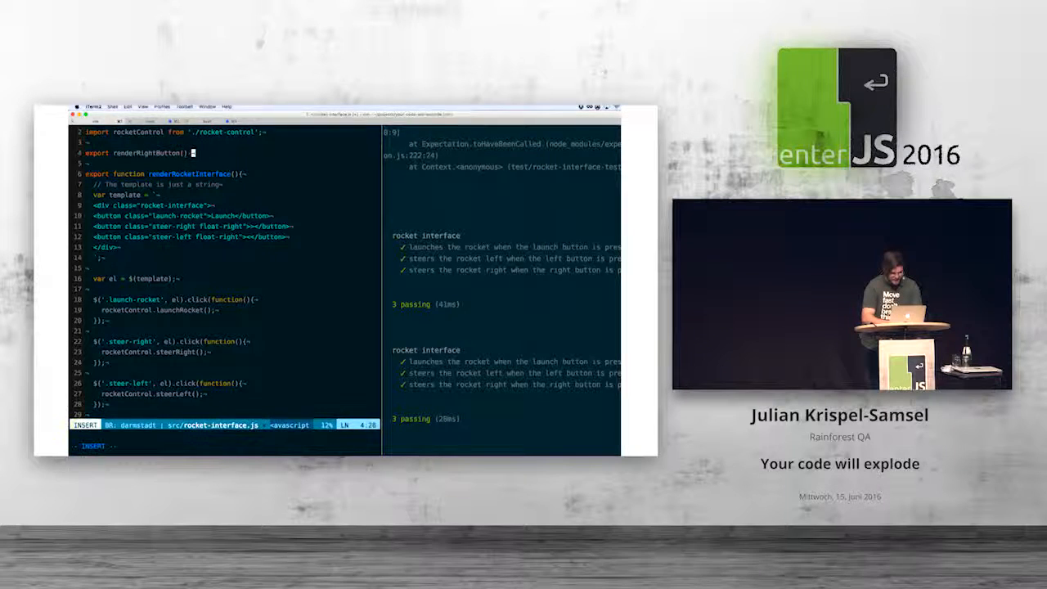
{"action": "key", "text": "Escape"}
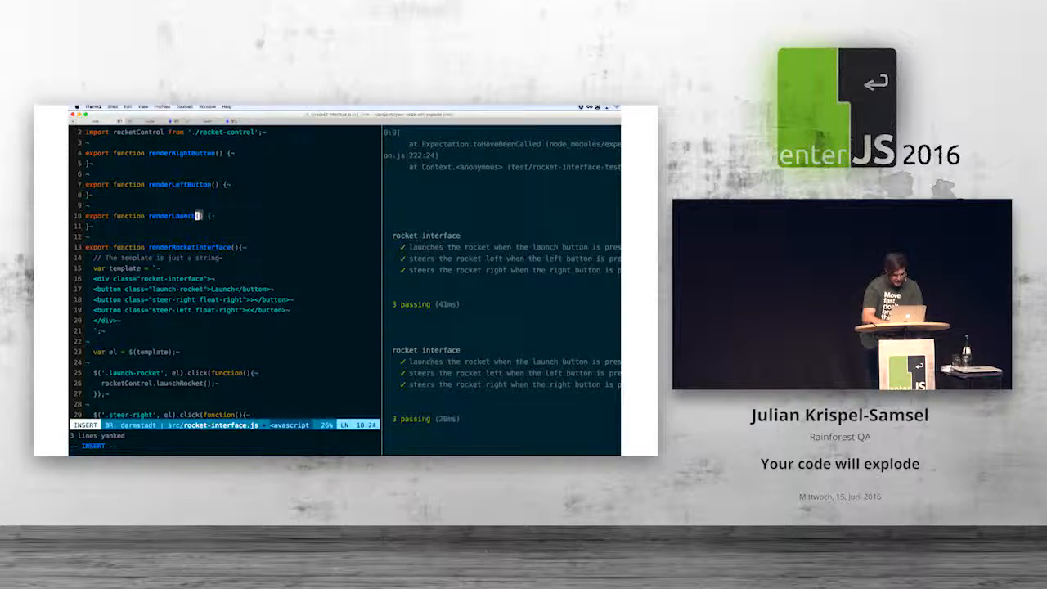
- Duplicate it as renderLeftButton and renderLaunchButton, and move the steer-right template into renderRightButton
{"action": "key", "text": "Escape"}
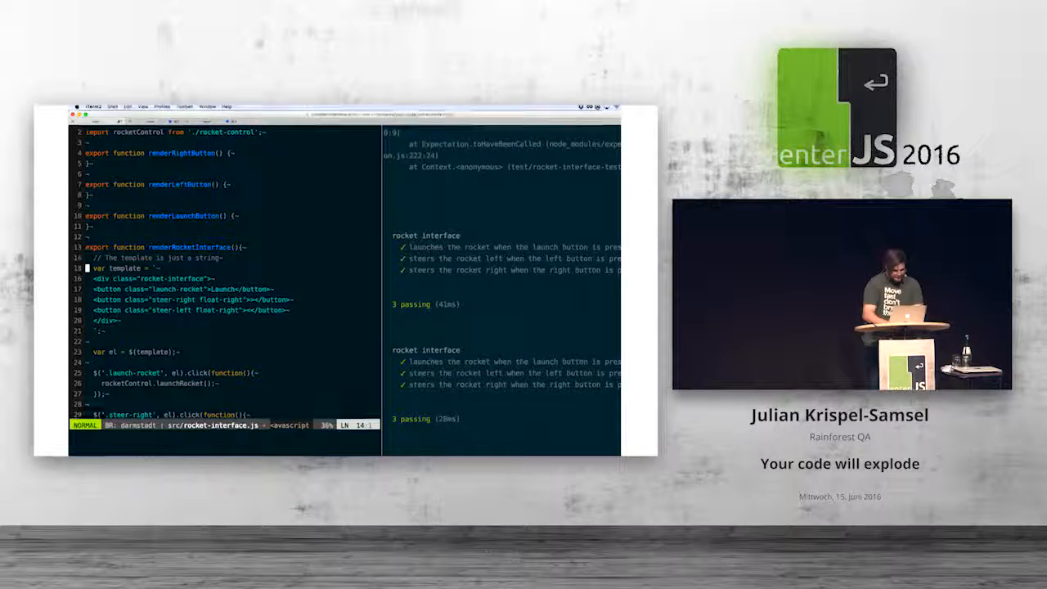
{"action": "key", "text": "y"}
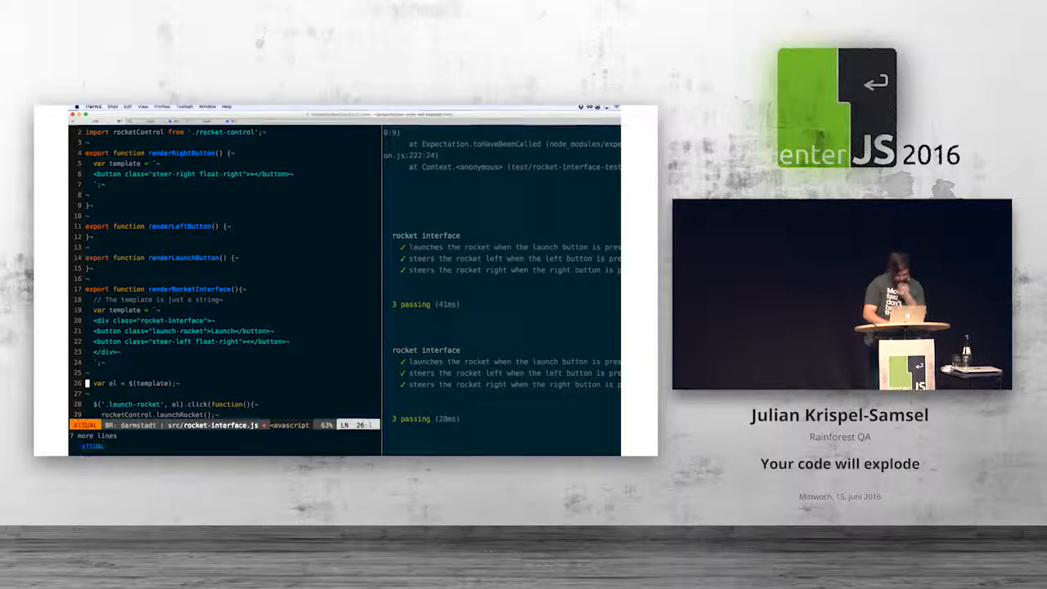
- Copy the element setup and click handlers into renderLaunchButton and renderLeftButton
{"action": "scroll", "scroll_direction": "down", "scroll_amount": 3}
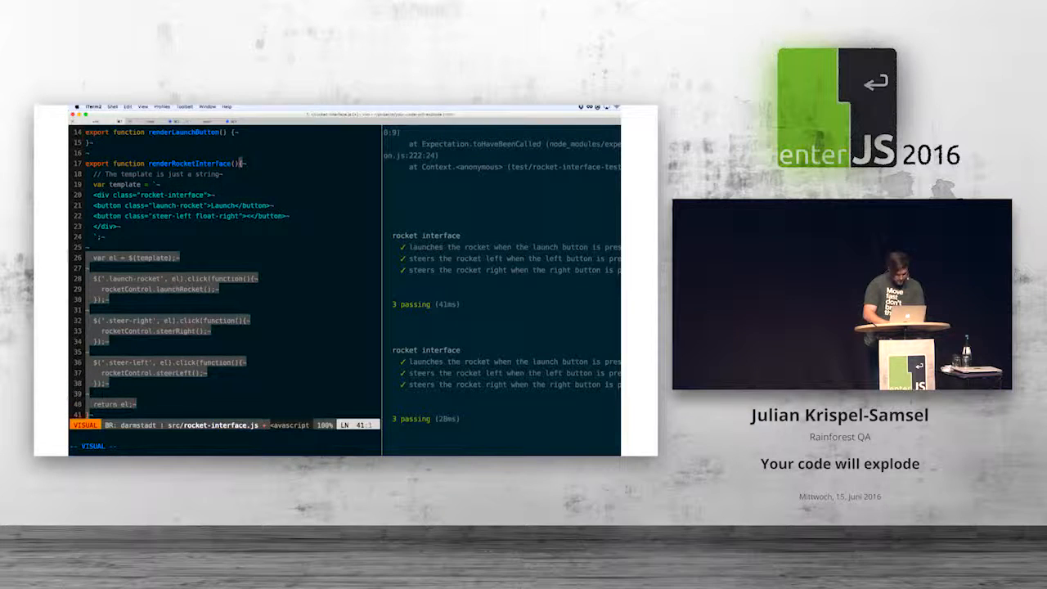
{"action": "key", "text": "y"}
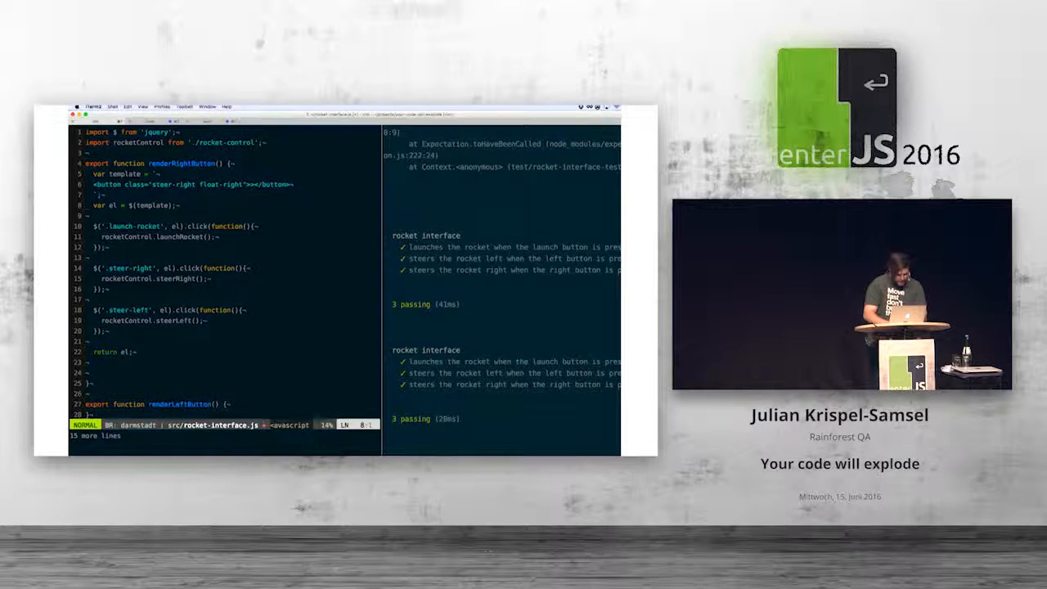
{"action": "key", "text": "V"}
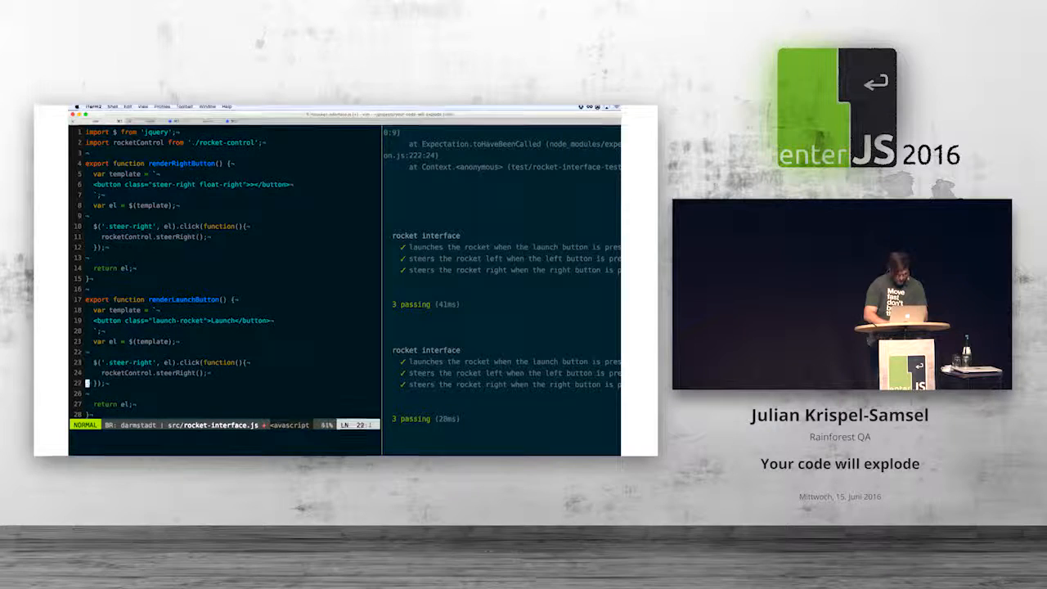
- Remove the redundant duplicated lines, checking the test pane stays green
{"action": "scroll", "scroll_direction": "down", "scroll_amount": 3}
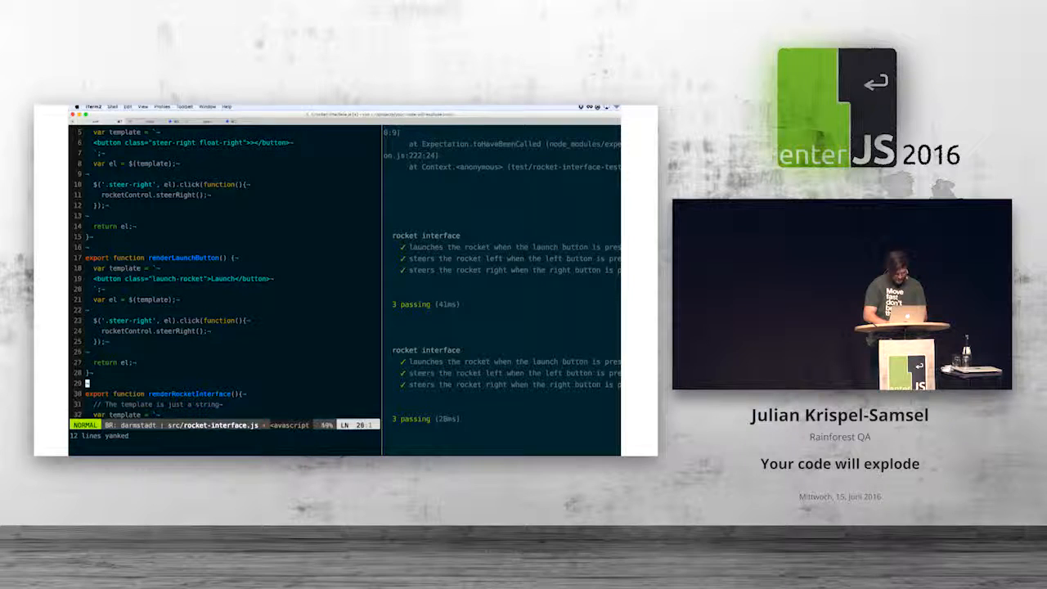
{"action": "scroll", "scroll_direction": "down", "scroll_amount": 3}
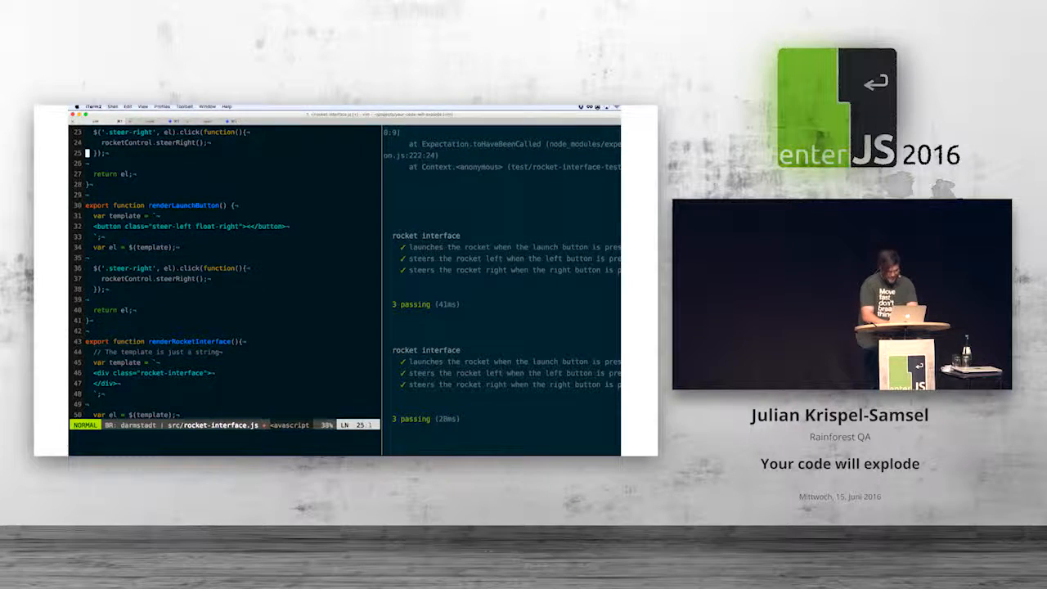
{"action": "scroll", "scroll_direction": "up", "scroll_amount": 3}
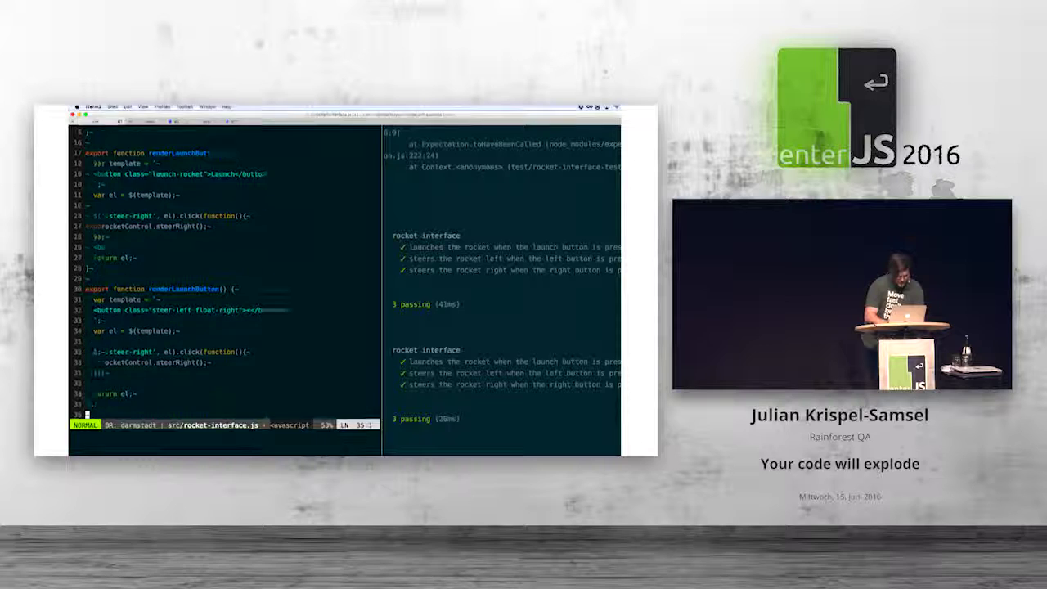
{"action": "scroll", "scroll_direction": "down", "scroll_amount": 3}
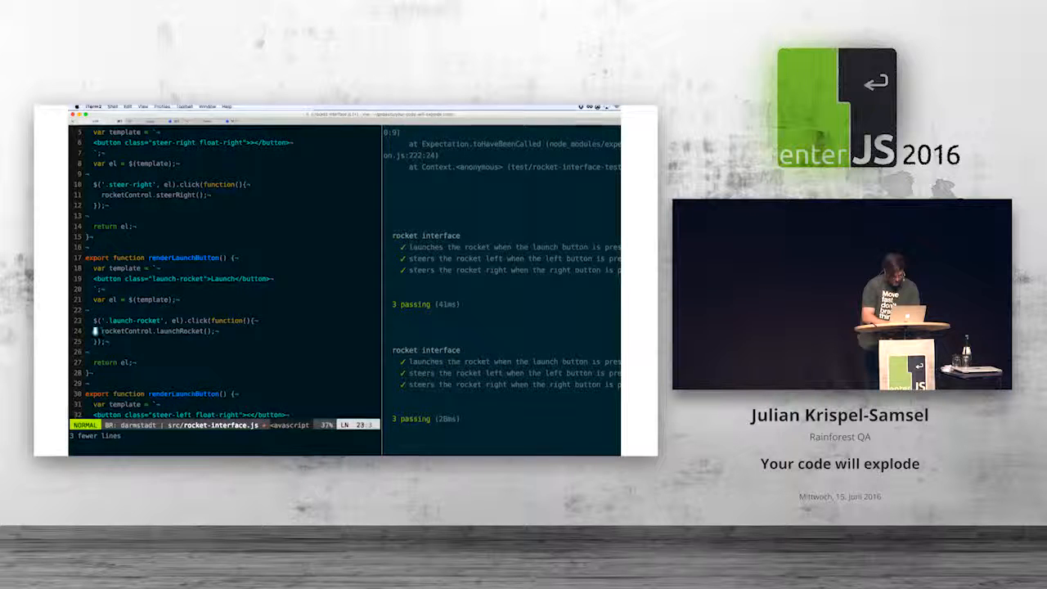
{"action": "scroll", "scroll_direction": "down", "scroll_amount": 3}
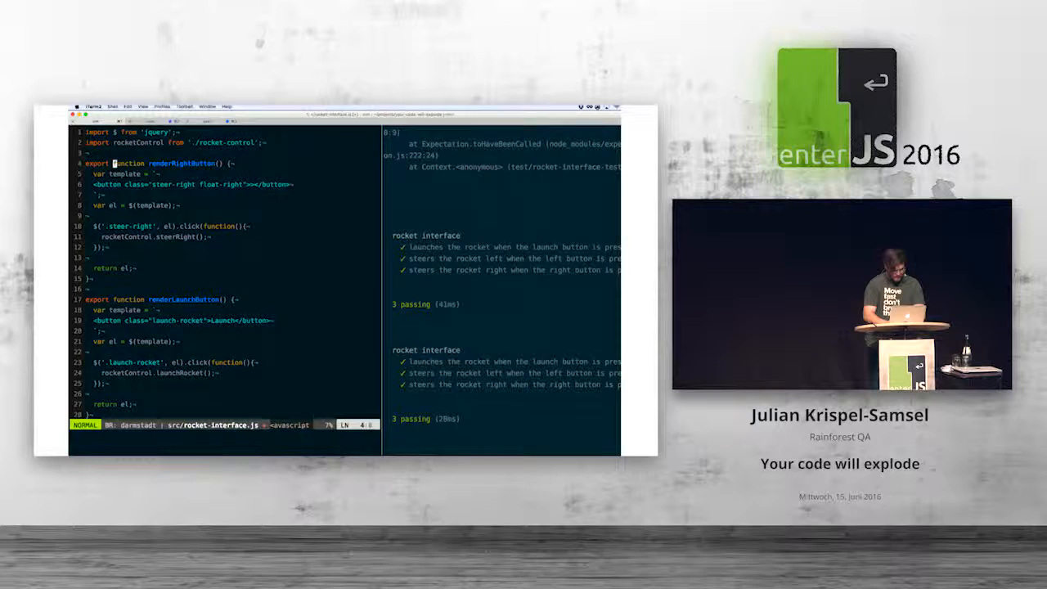
{"action": "scroll", "scroll_direction": "down", "scroll_amount": 3}
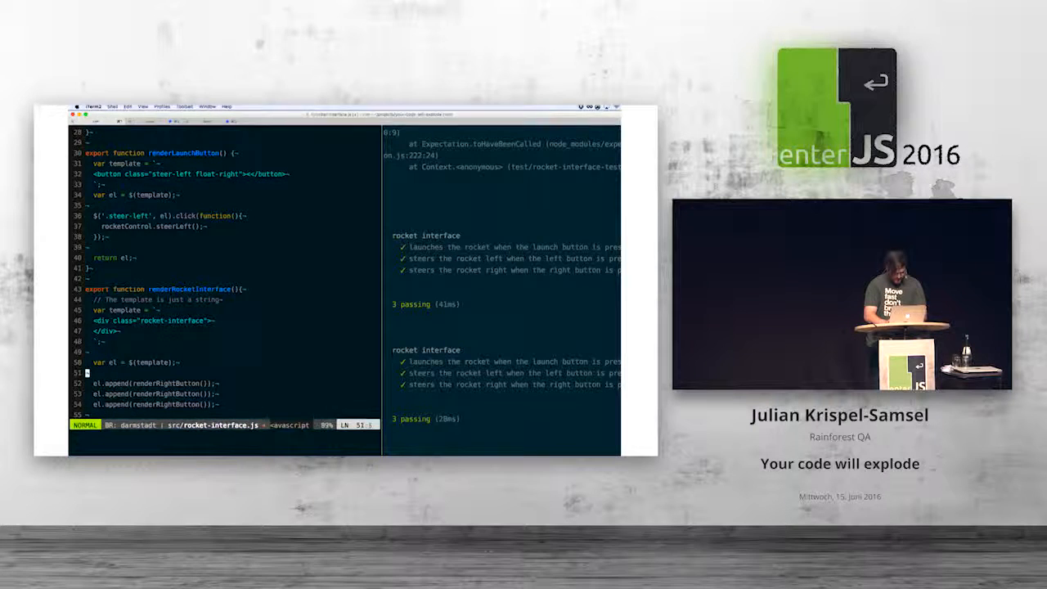
{"action": "scroll", "scroll_direction": "up", "scroll_amount": 3}
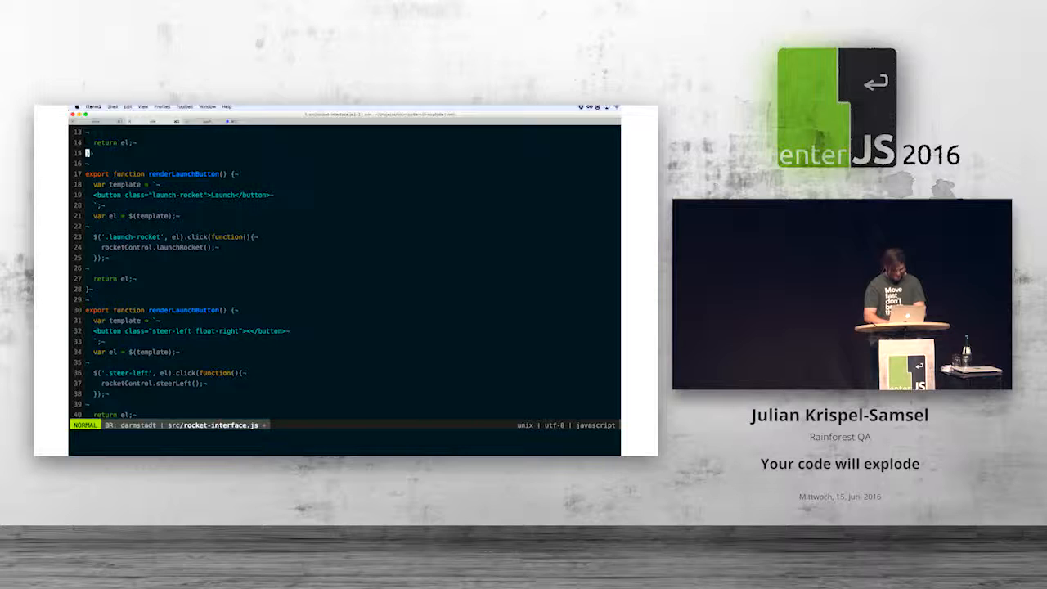
- Wrap renderRocketInterface in a rocket-interface div and append the right, left and launch buttons
{"action": "scroll", "scroll_direction": "up", "scroll_amount": 3}
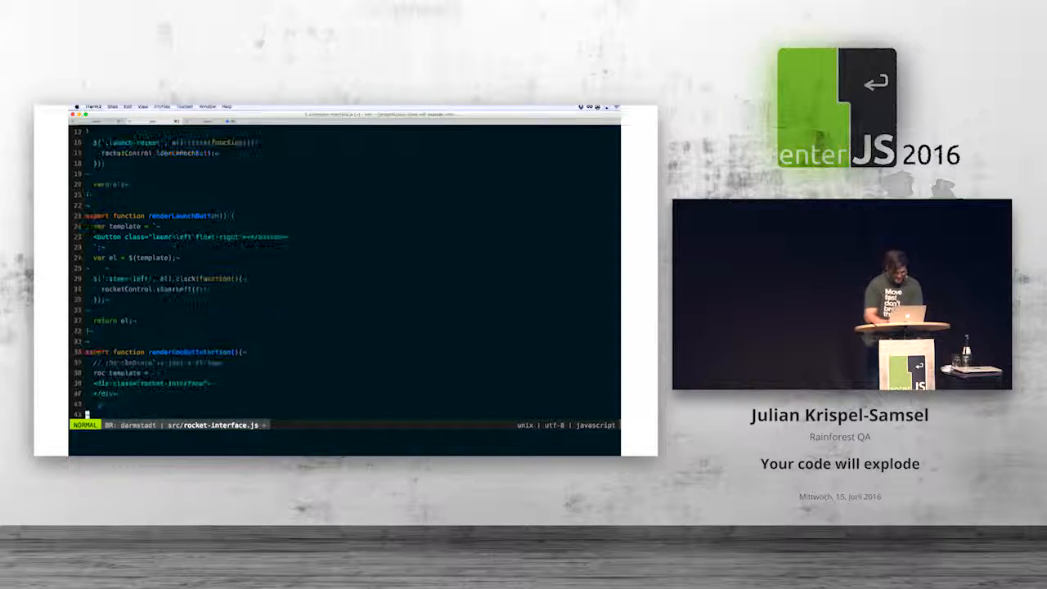
{"action": "scroll", "scroll_direction": "down", "scroll_amount": 3}
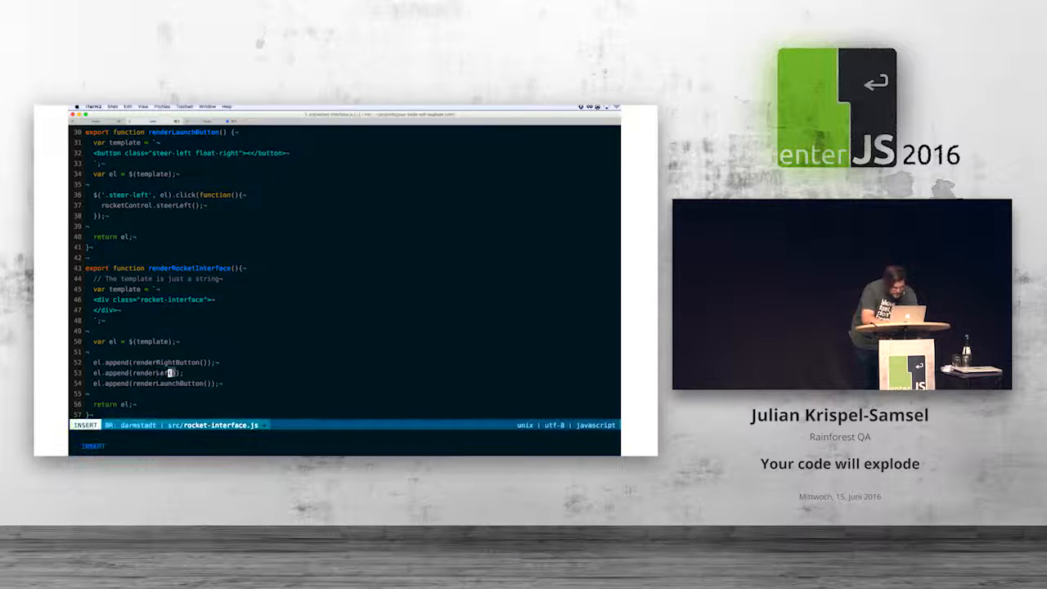
{"action": "key", "text": "Escape"}
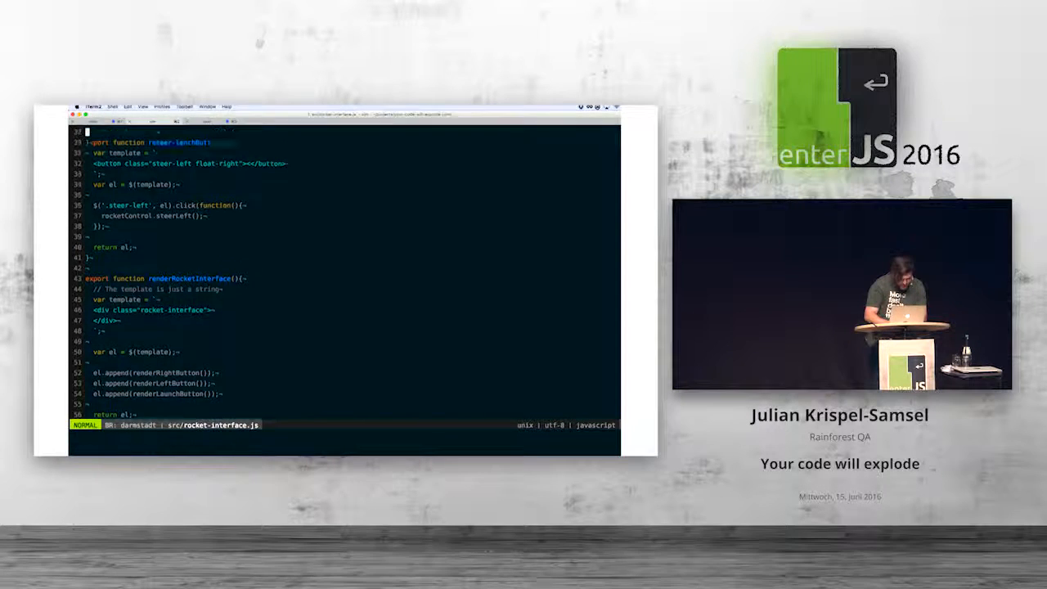
- Save the file and reopen the mocha watch split, now reporting renderLeftButton is not defined
{"action": "scroll", "scroll_direction": "up", "scroll_amount": 3}
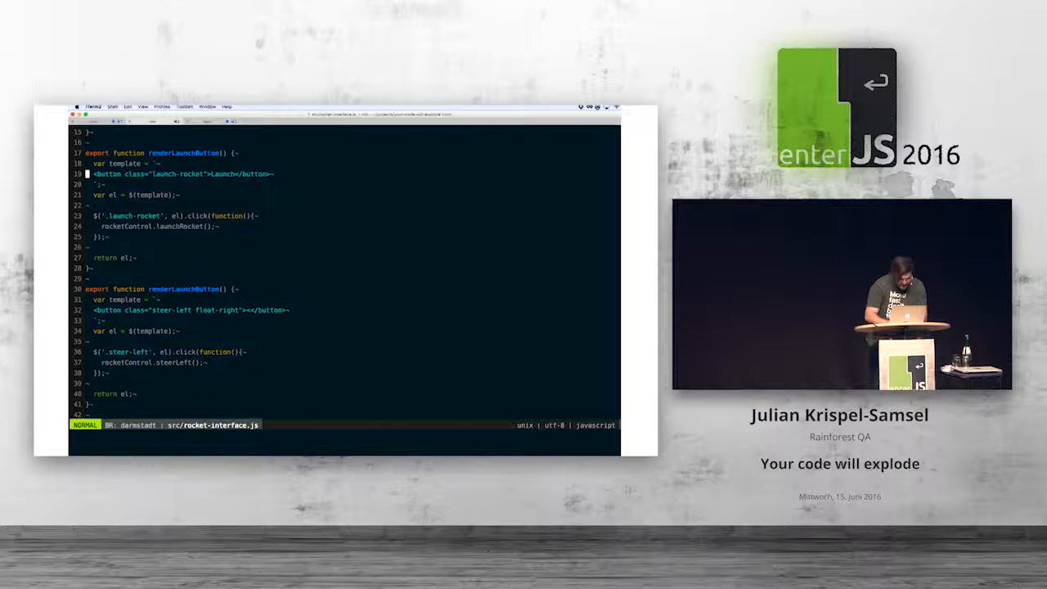
{"action": "scroll", "scroll_direction": "down", "scroll_amount": 3}
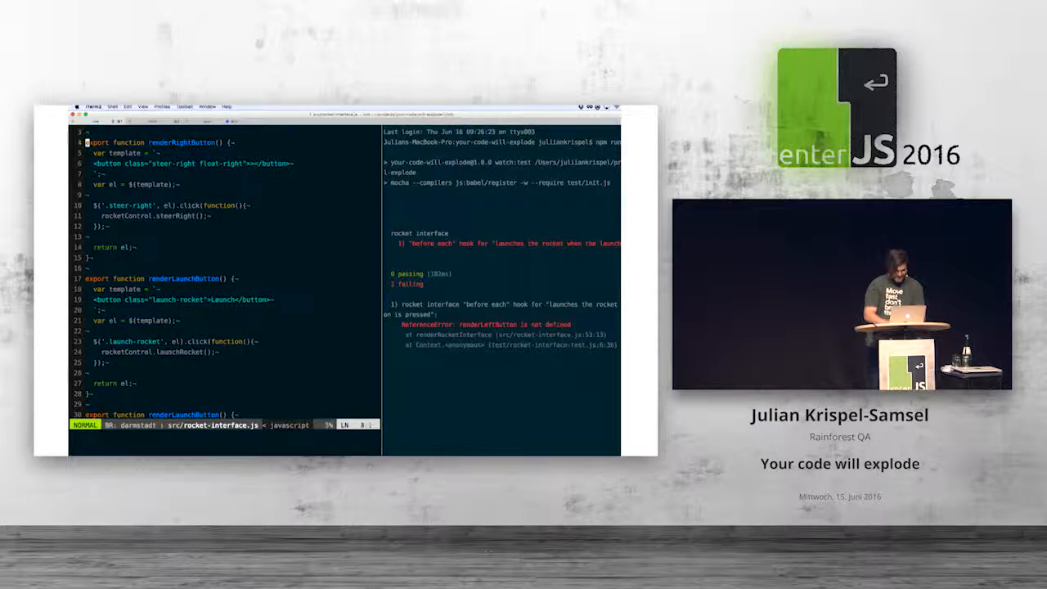
- Correct the steer-left function's name to renderLeftButton
{"action": "scroll", "scroll_direction": "down", "scroll_amount": 3}
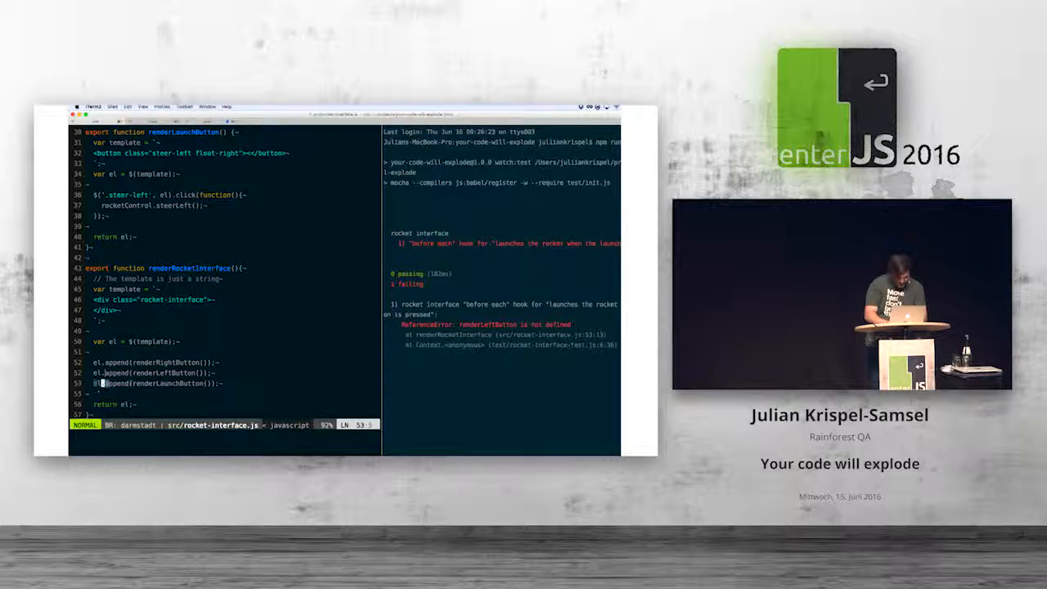
{"action": "scroll", "scroll_direction": "up", "scroll_amount": 3}
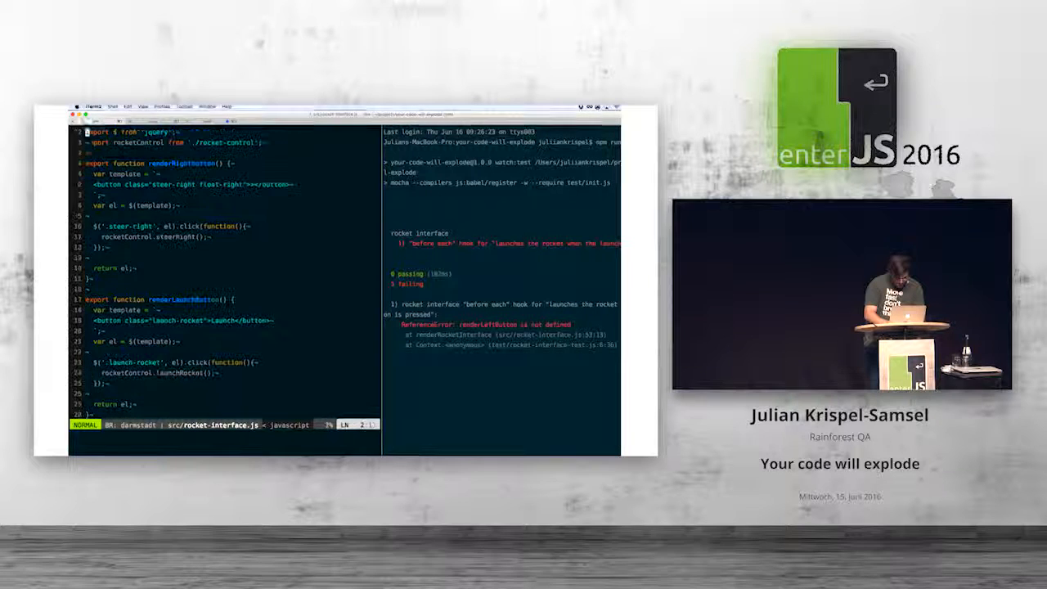
{"action": "scroll", "scroll_direction": "down", "scroll_amount": 3}
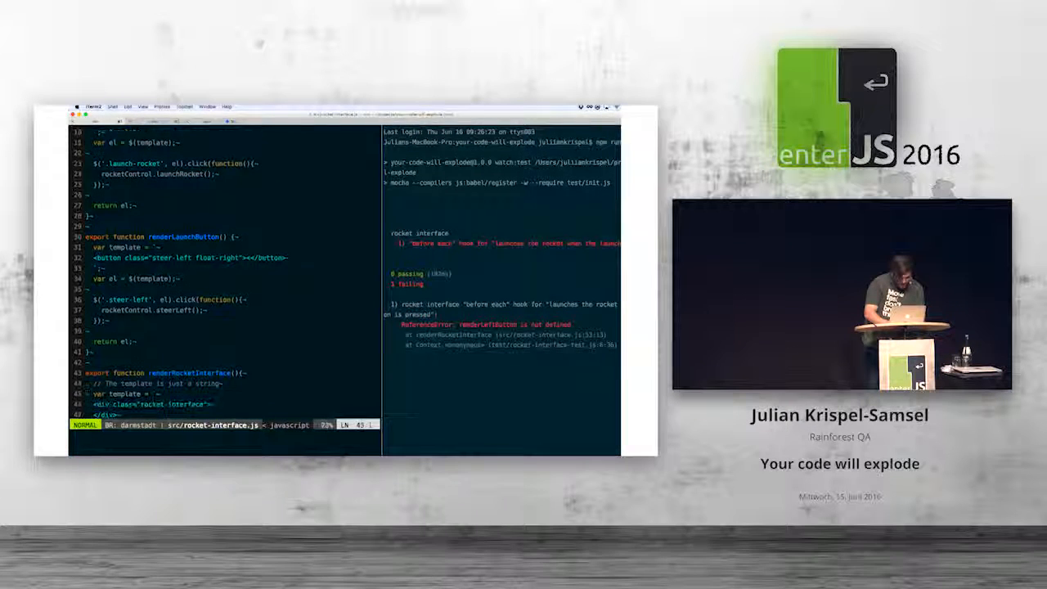
{"action": "scroll", "scroll_direction": "down", "scroll_amount": 3}
{"action": "type", "text": "eft"}
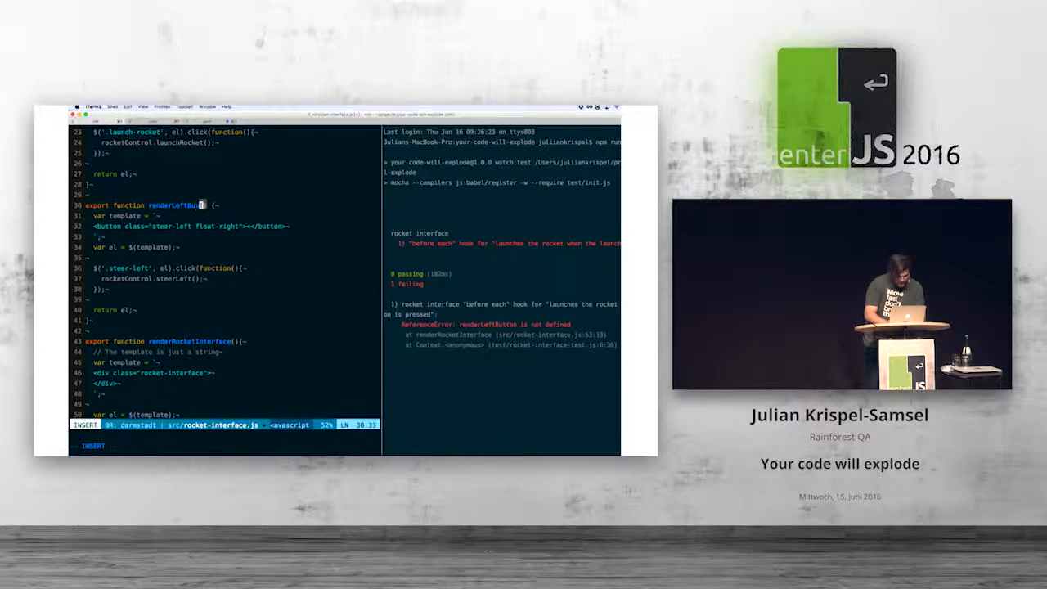
{"action": "key", "text": "Escape"}
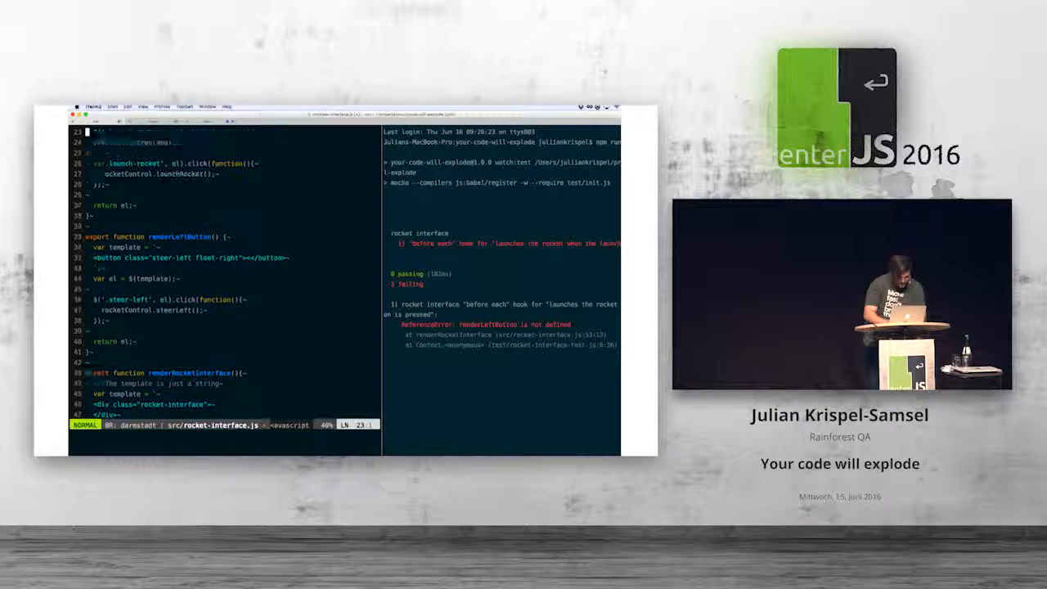
- Review the mocha output now showing 3 failing tests with the spy not called
{"action": "scroll", "scroll_direction": "up", "scroll_amount": 3}
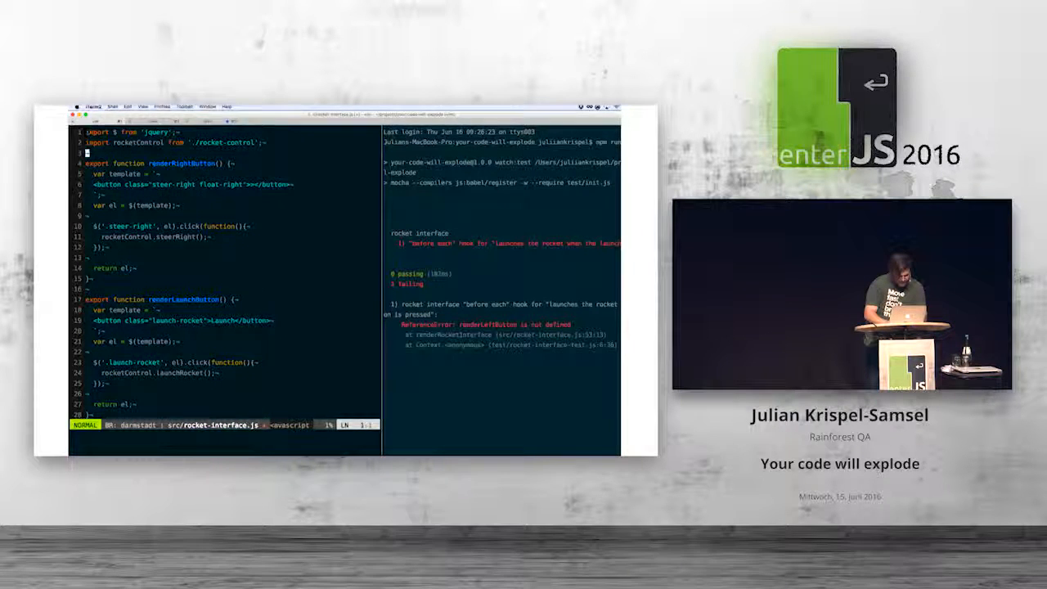
{"action": "scroll", "scroll_direction": "down", "scroll_amount": 3}
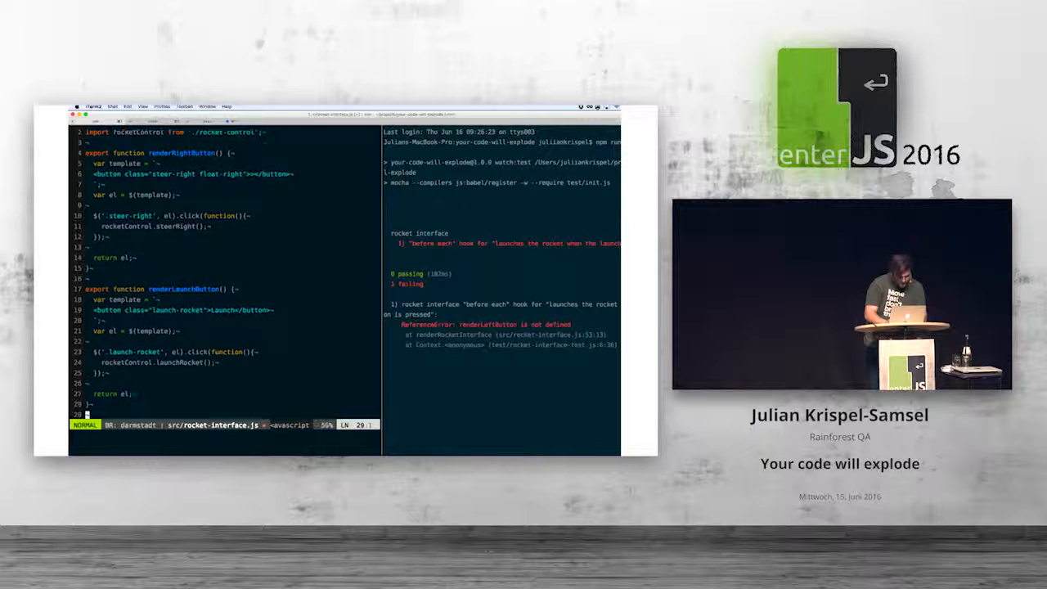
{"action": "scroll", "scroll_direction": "down", "scroll_amount": 3}
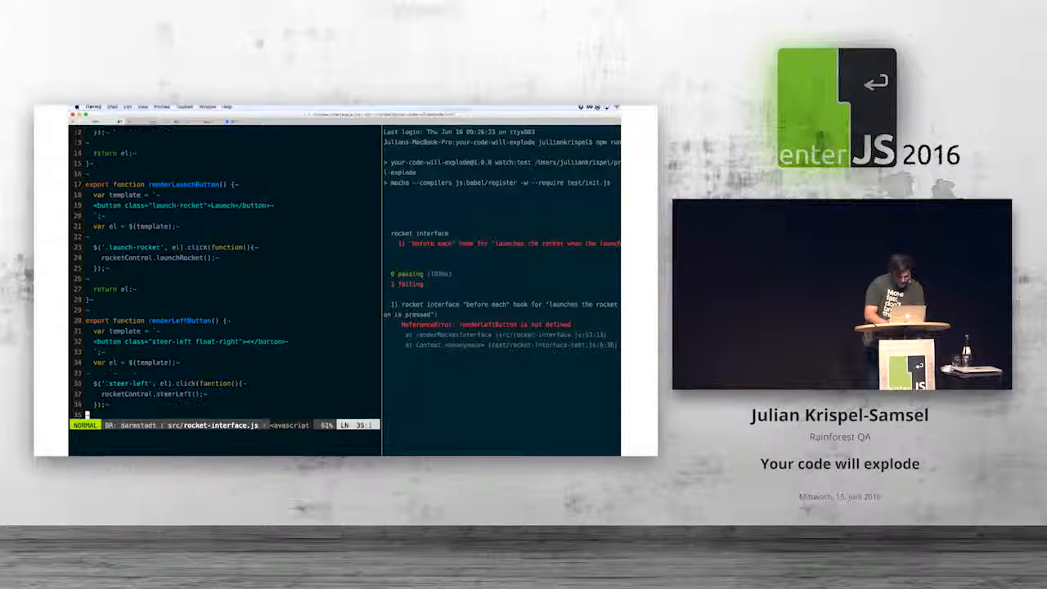
{"action": "scroll", "scroll_direction": "down", "scroll_amount": 3}
{"action": "type", "text": "/ste"}
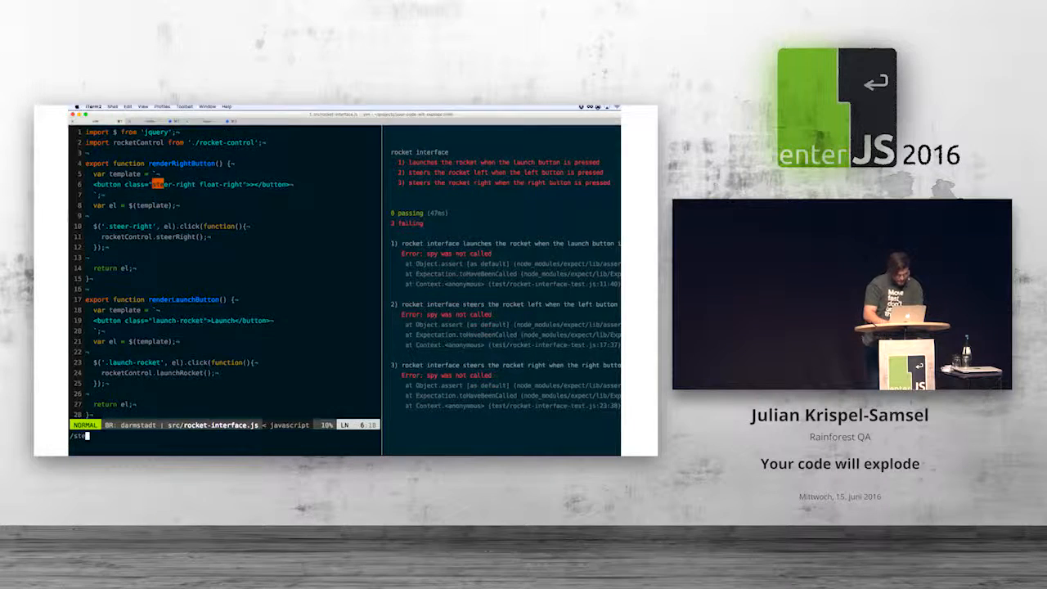
- Replace renderLaunchButton's $('.launch-rocket', el) selector with $(el) and save so the launch test passes
{"action": "scroll", "scroll_direction": "down", "scroll_amount": 3}
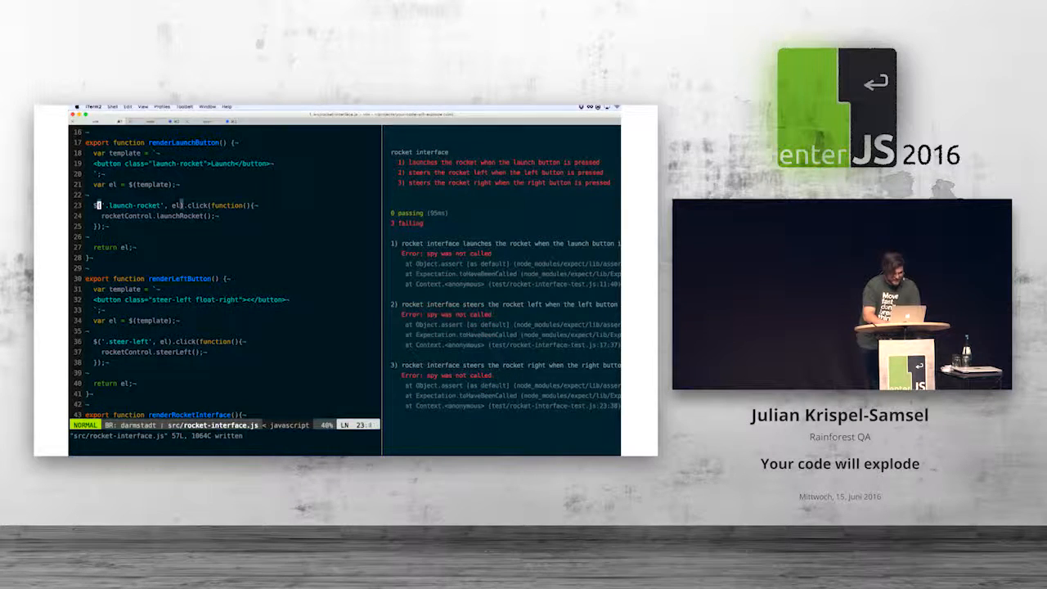
{"action": "key", "text": "v"}
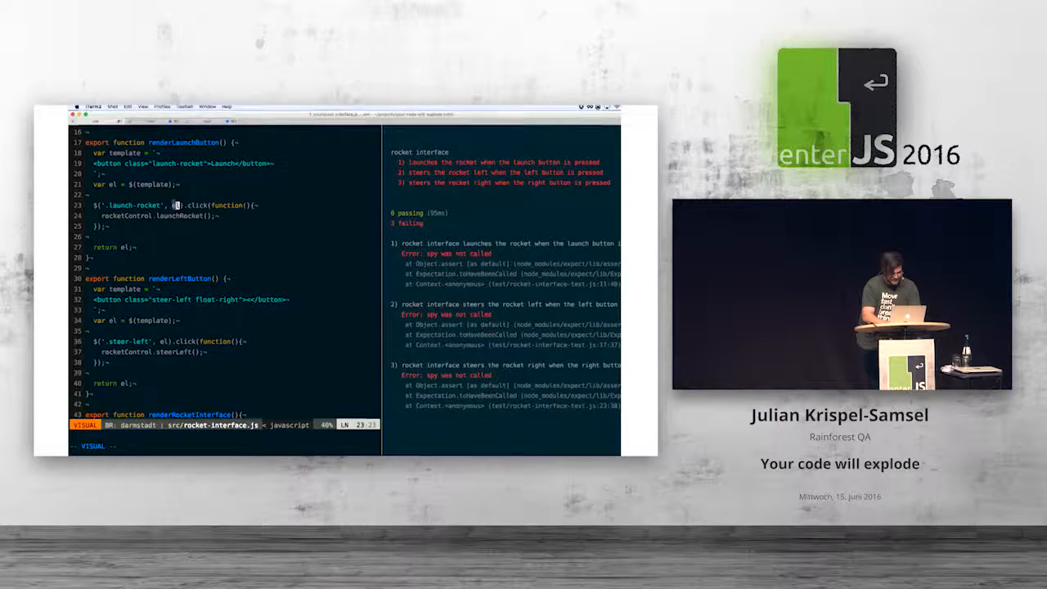
{"action": "key", "text": "Escape"}
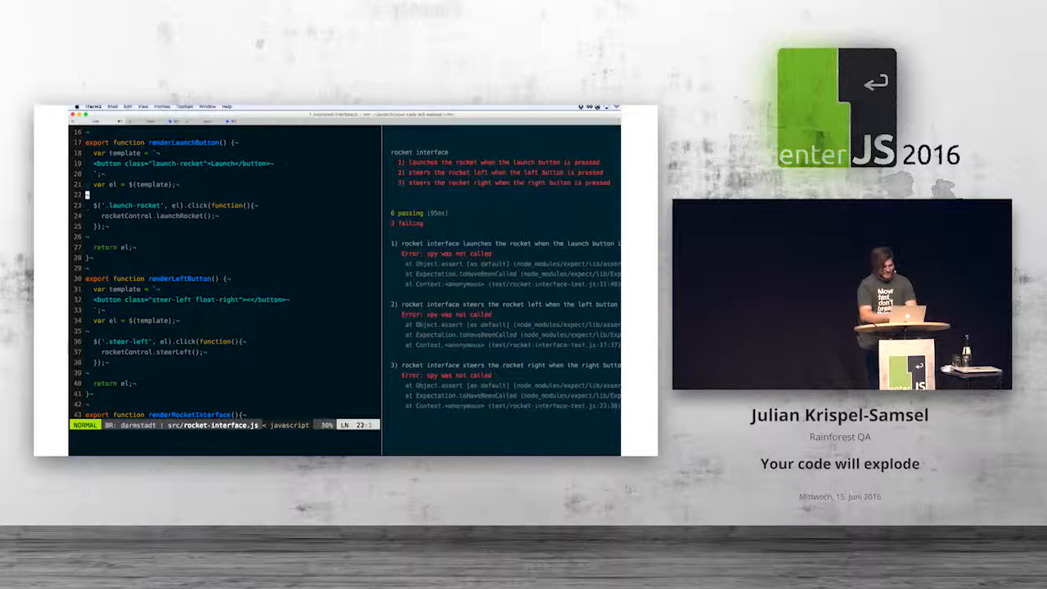
{"action": "key", "text": "v"}
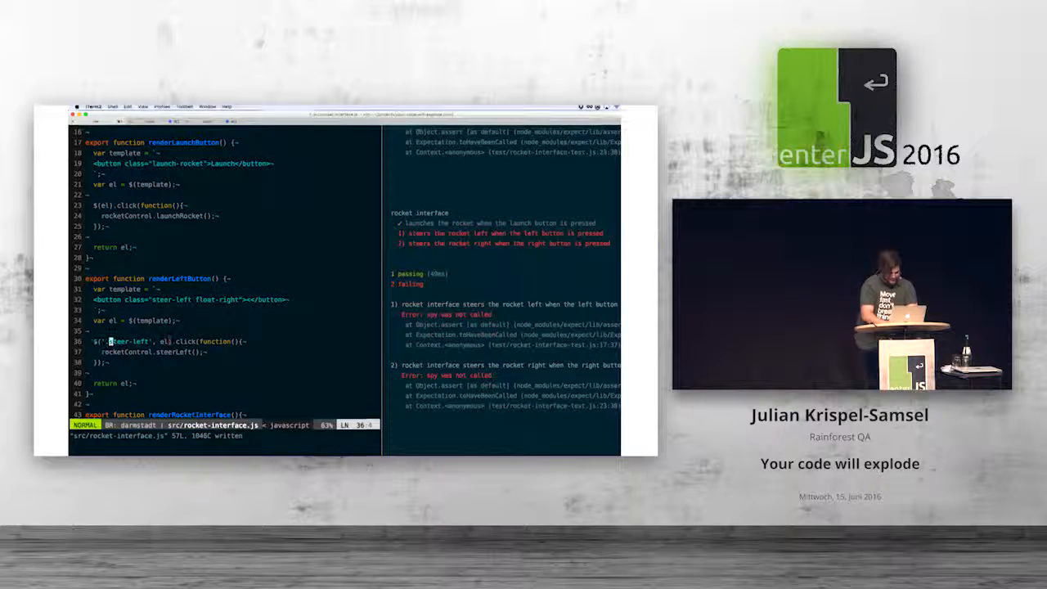
- Change the steer-left and steer-right handlers to $(el).click, save, and check git status
{"action": "key", "text": "v"}
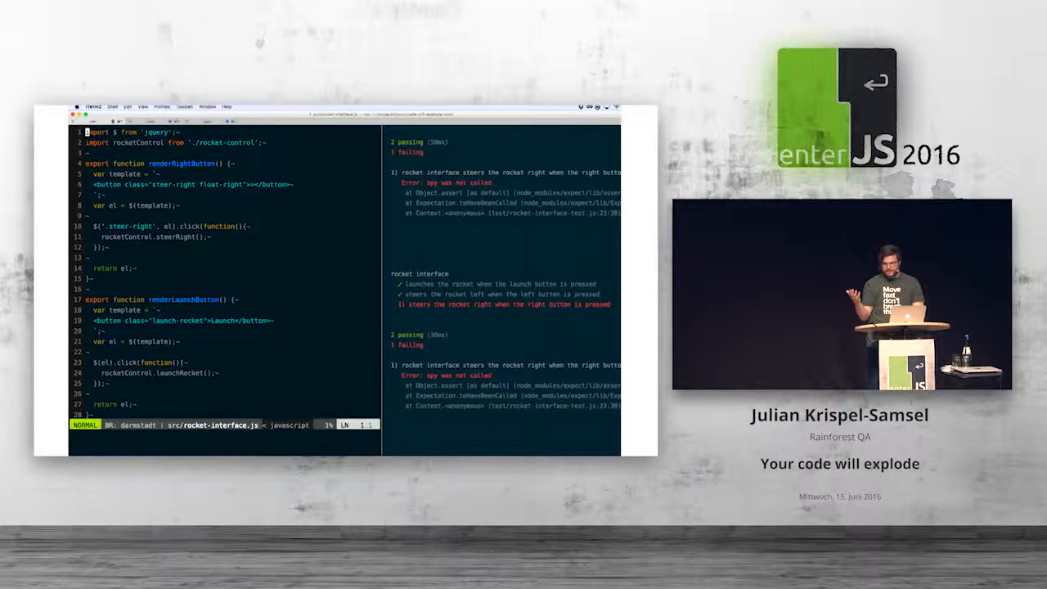
{"action": "key", "text": "v"}
{"action": "type", "text": "gs"}
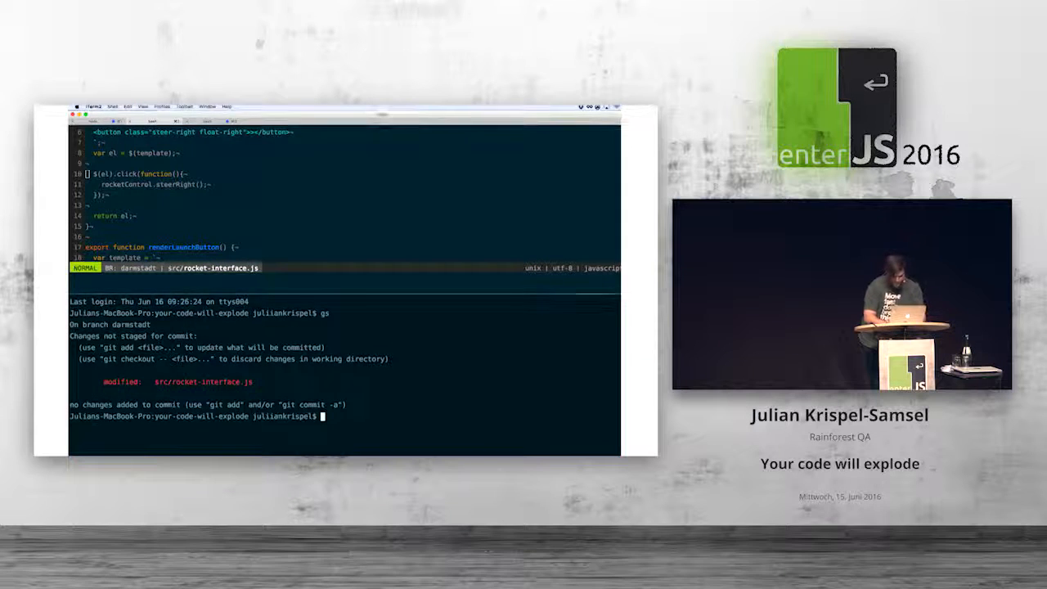
- Stage src/rocket-interface.js with git add -p and commit it with a 'fixed j…' message
{"action": "type", "text": "git add -p"}
{"action": "type", "text": "git commit"}
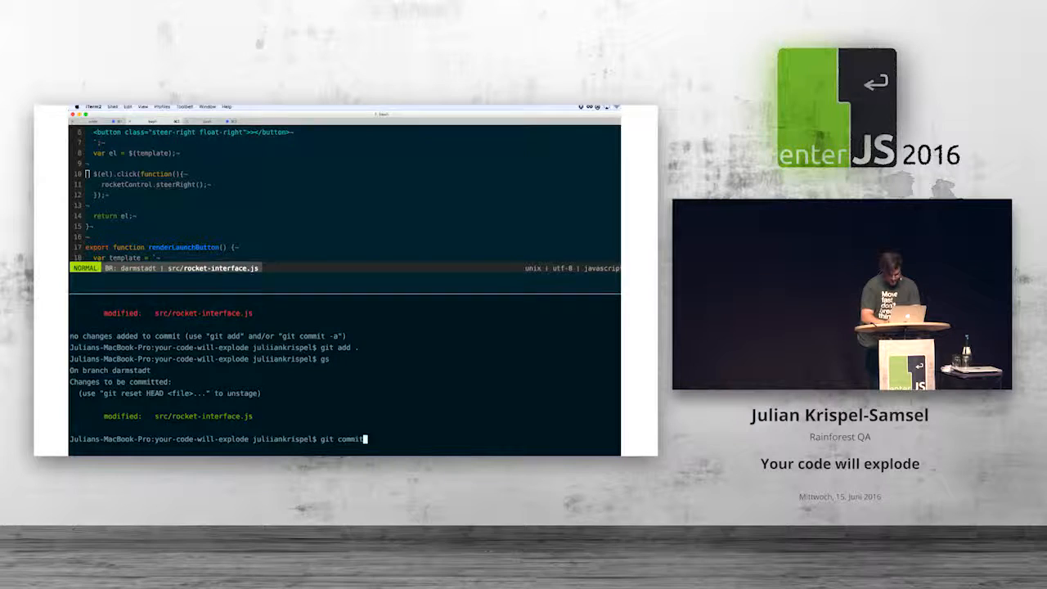
{"action": "type", "text": "-m \"fixed jul"}
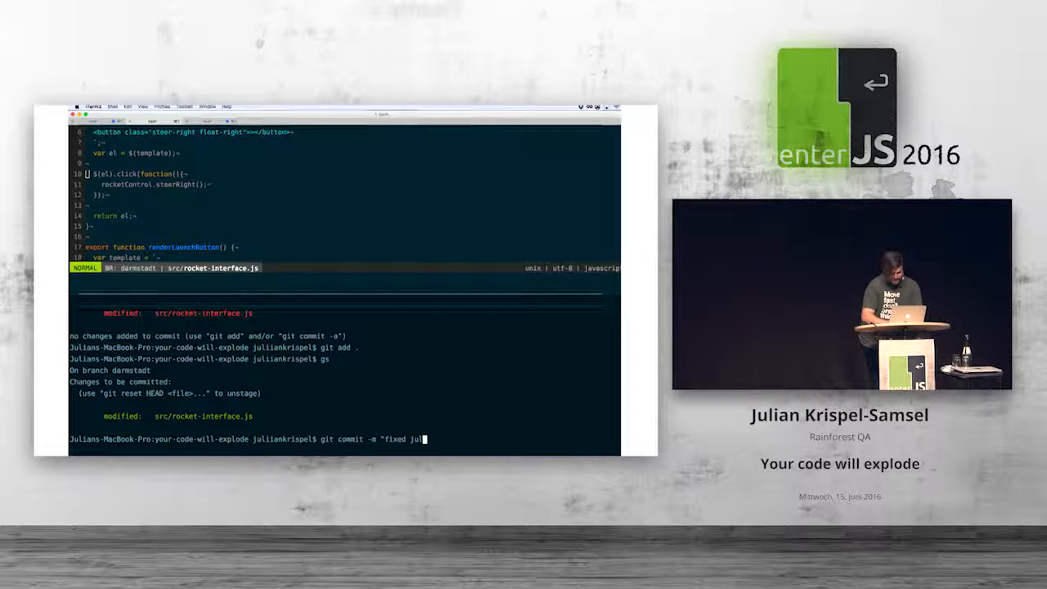
{"action": "key", "text": "Return"}
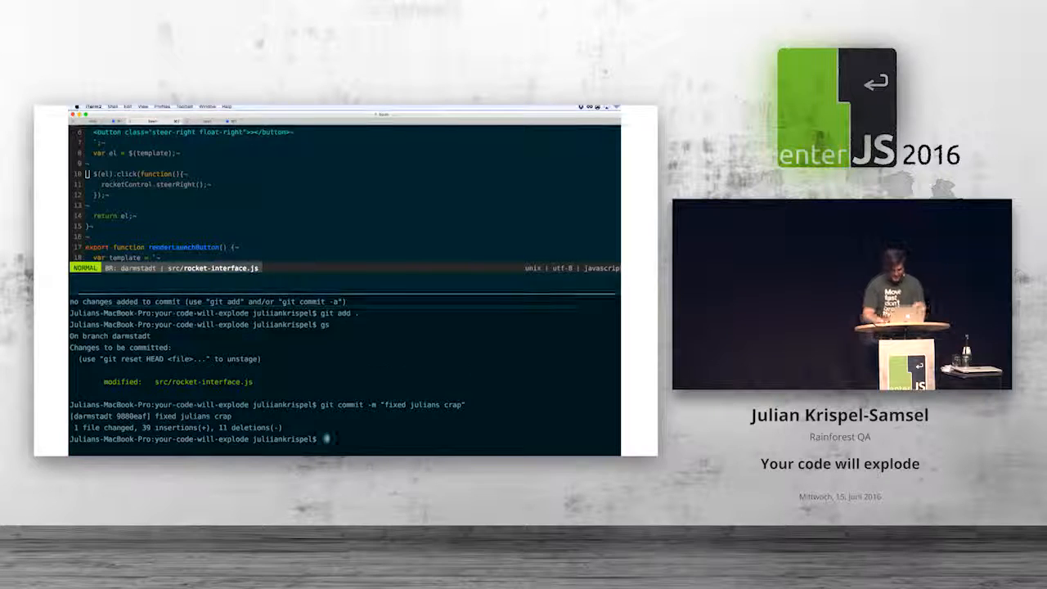
{"action": "type", "text": "git push origin"}
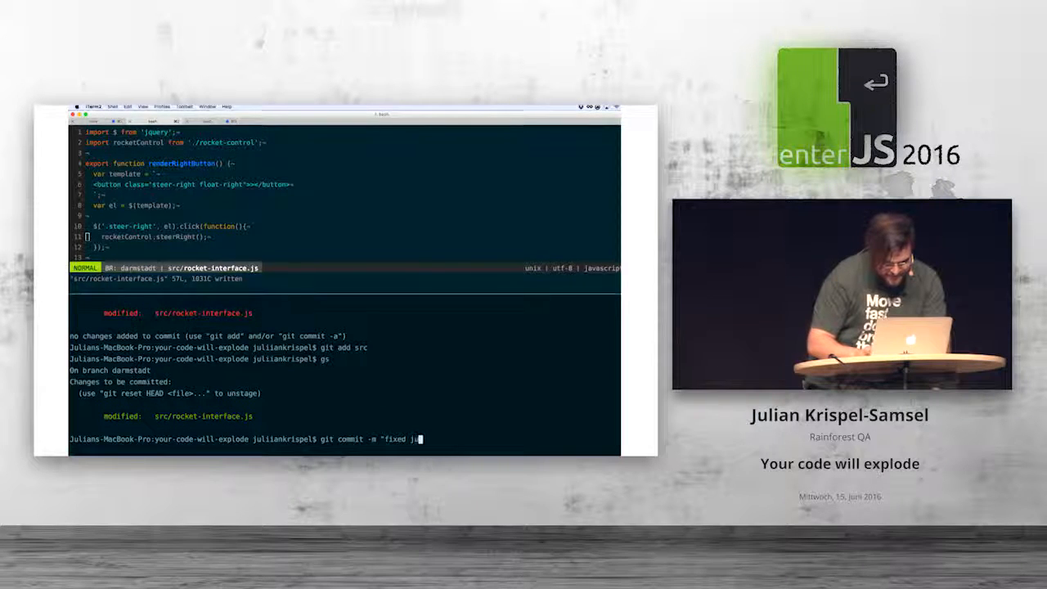
- Commit the one-line fix and run git push origin darmstadt, which is rejected by failing npm tests
{"action": "key", "text": "Return"}
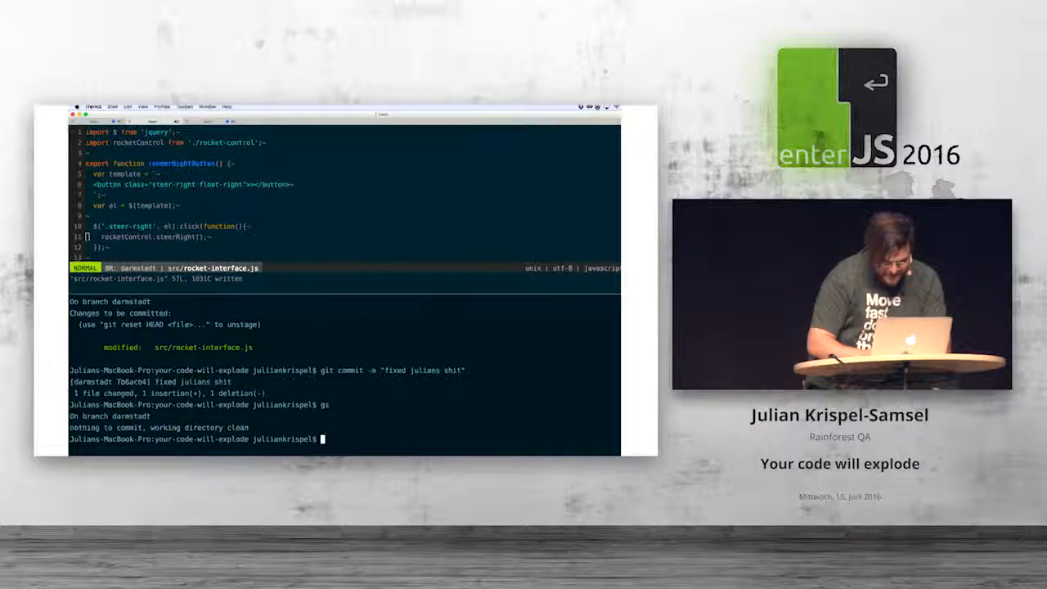
{"action": "type", "text": "git push origin darm"}
{"action": "type", "text": "gs"}
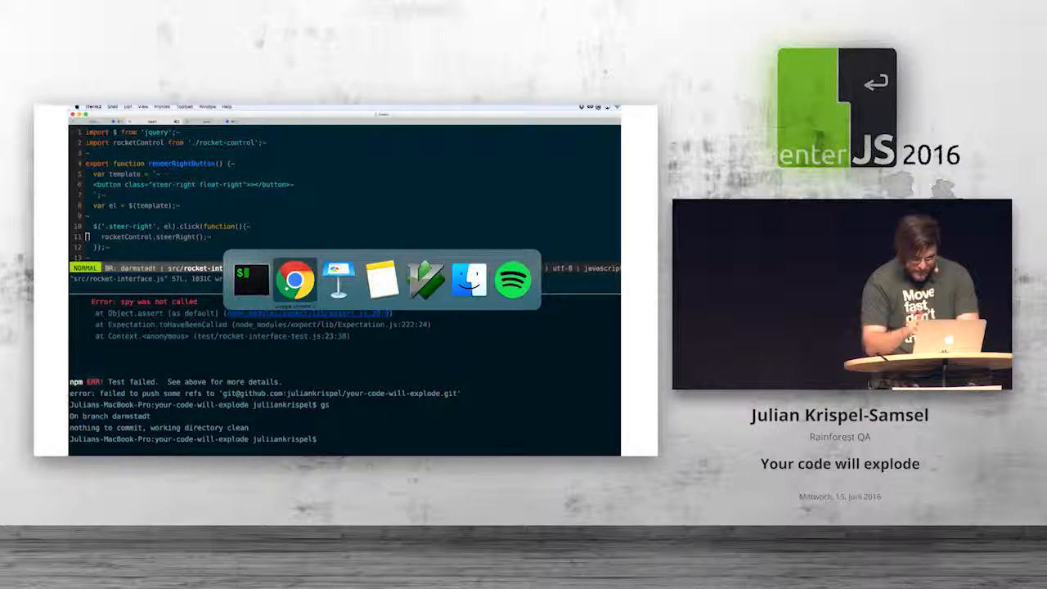
- Switch to Chrome and start a pull request for darmstadt into master via 'Compare & pull request'
{"action": "left_click", "coordinate": [297, 280]}
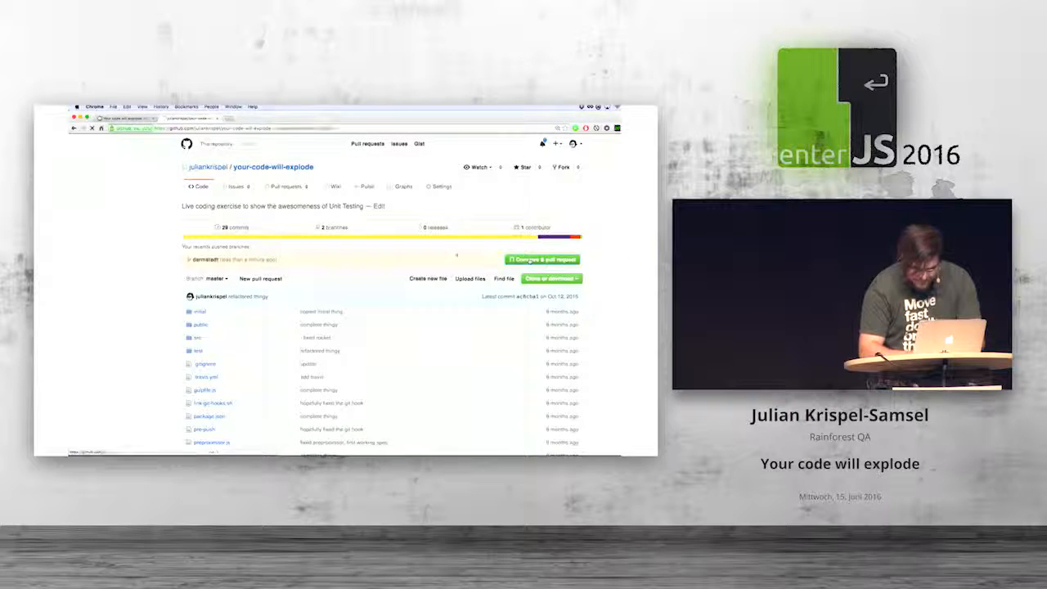
{"action": "left_click", "coordinate": [540, 259]}
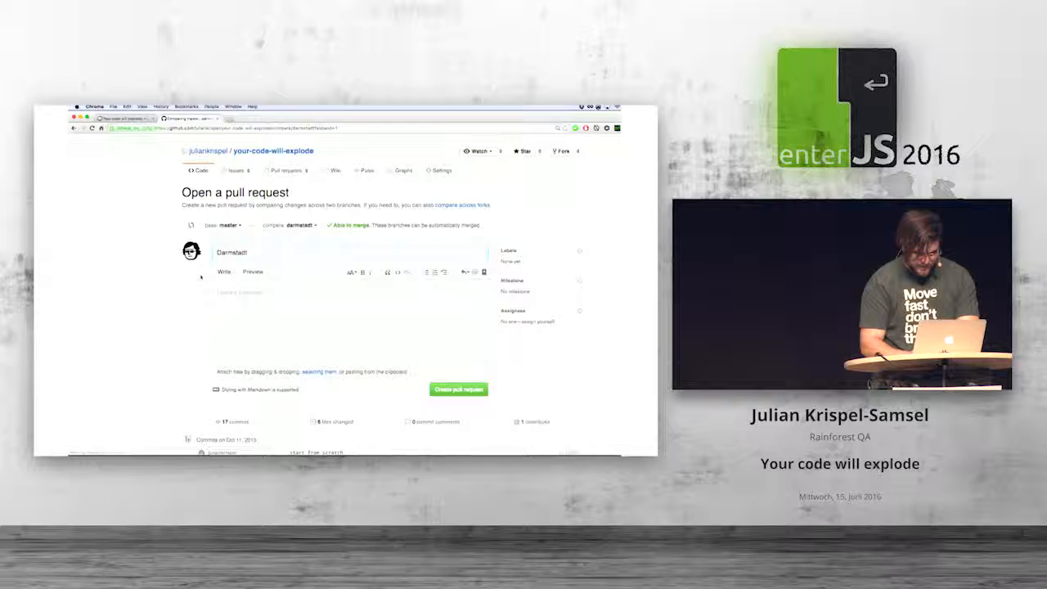
{"action": "scroll", "scroll_direction": "down", "scroll_amount": 3}
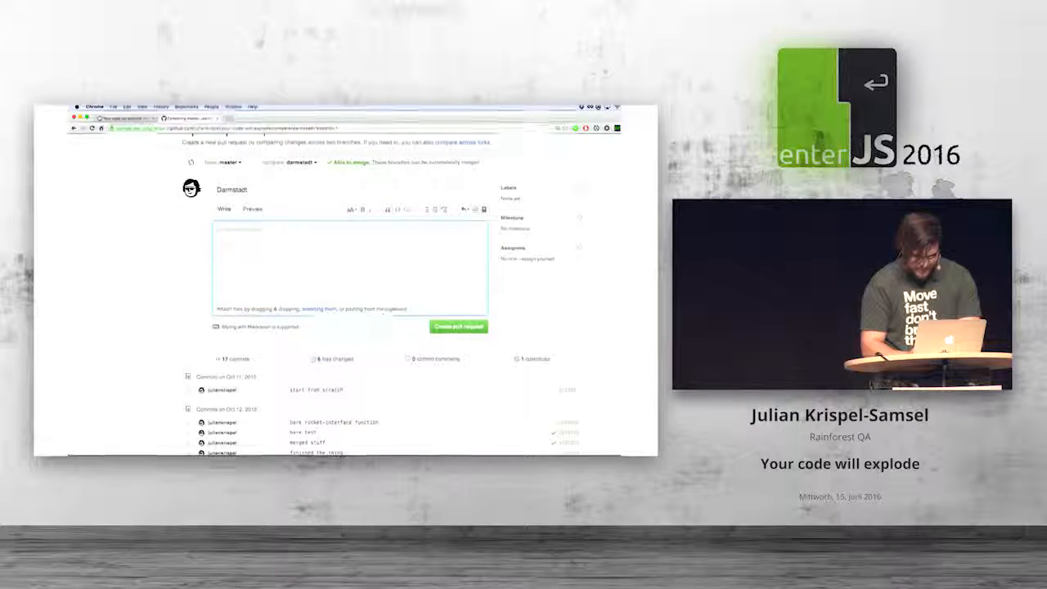
{"action": "scroll", "scroll_direction": "up", "scroll_amount": 3}
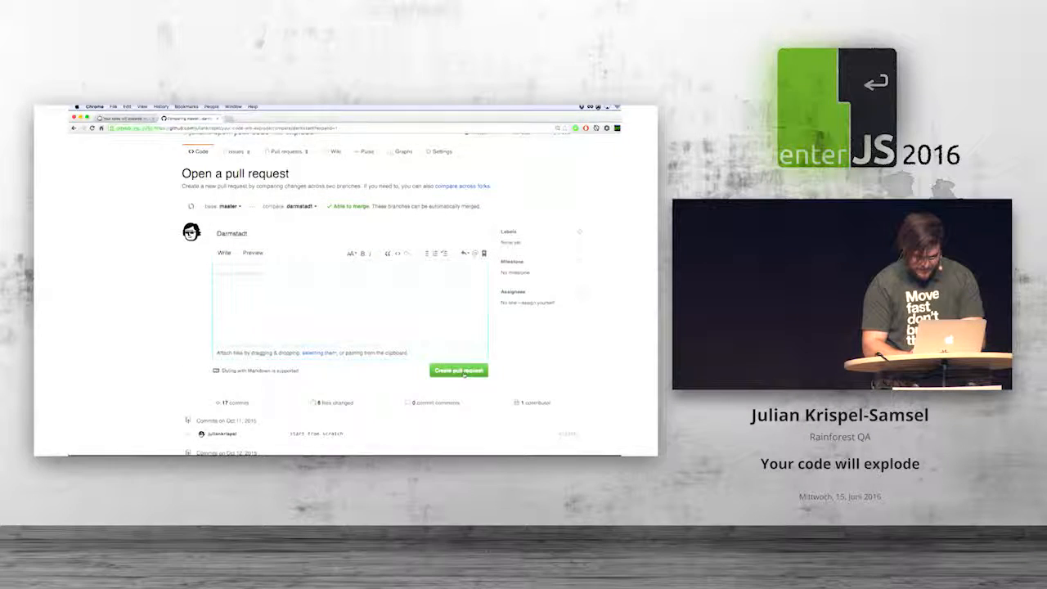
- Create the Darmstadt pull request and review its commits and status checks
{"action": "left_click", "coordinate": [458, 369]}
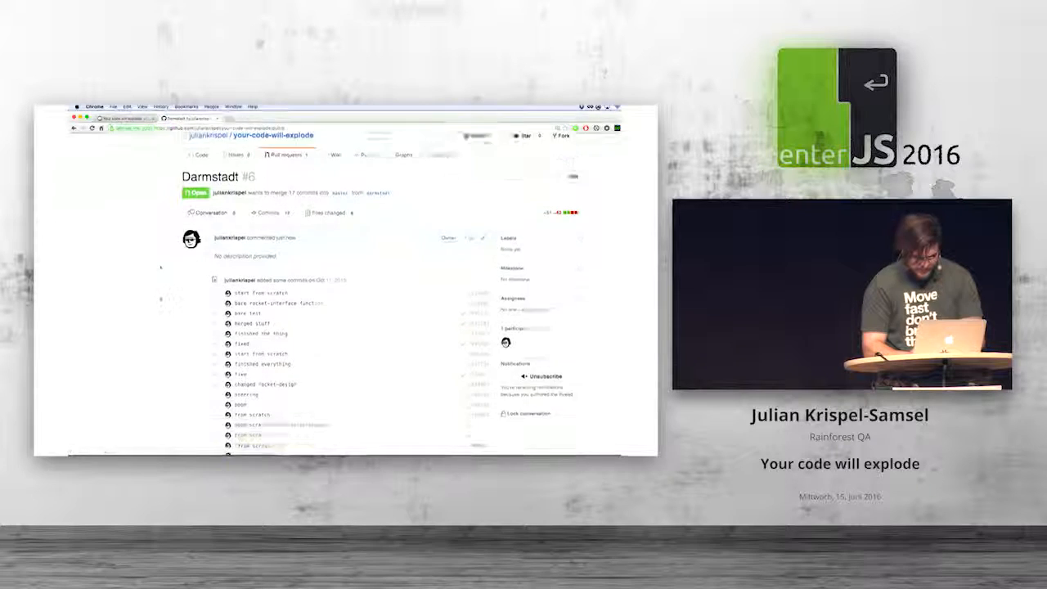
{"action": "scroll", "scroll_direction": "down", "scroll_amount": 3}
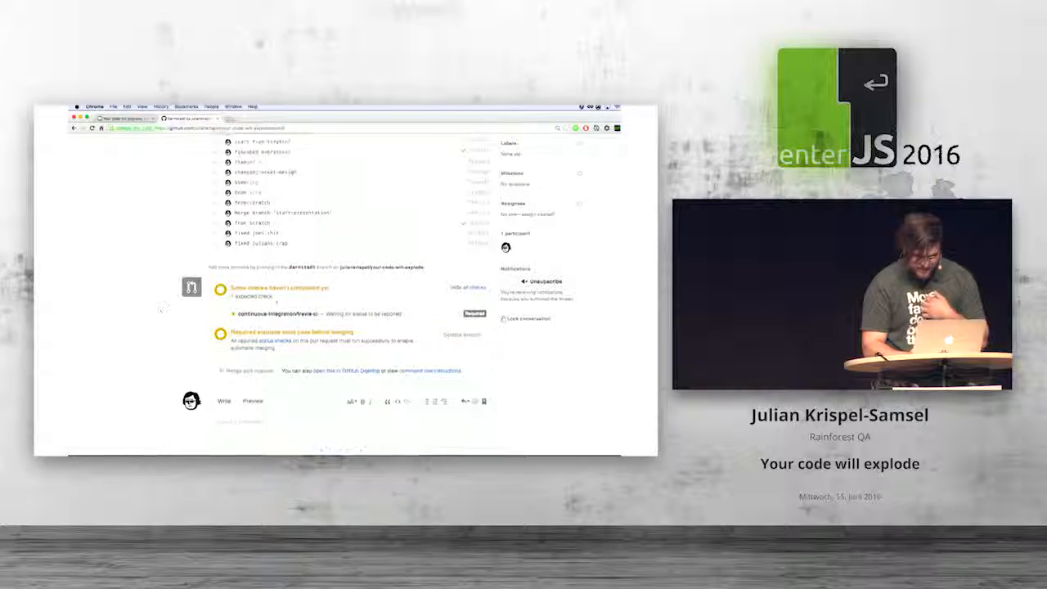